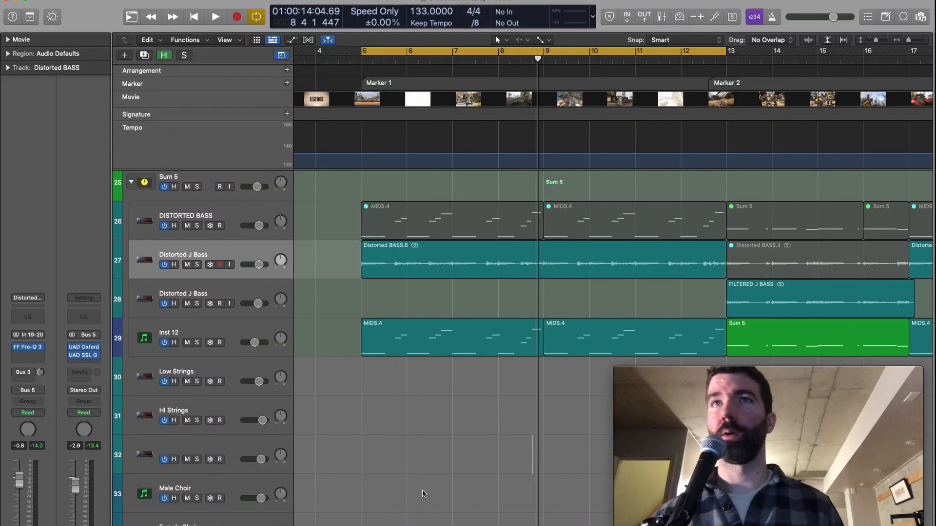
pyautogui.moveTo(393, 455)
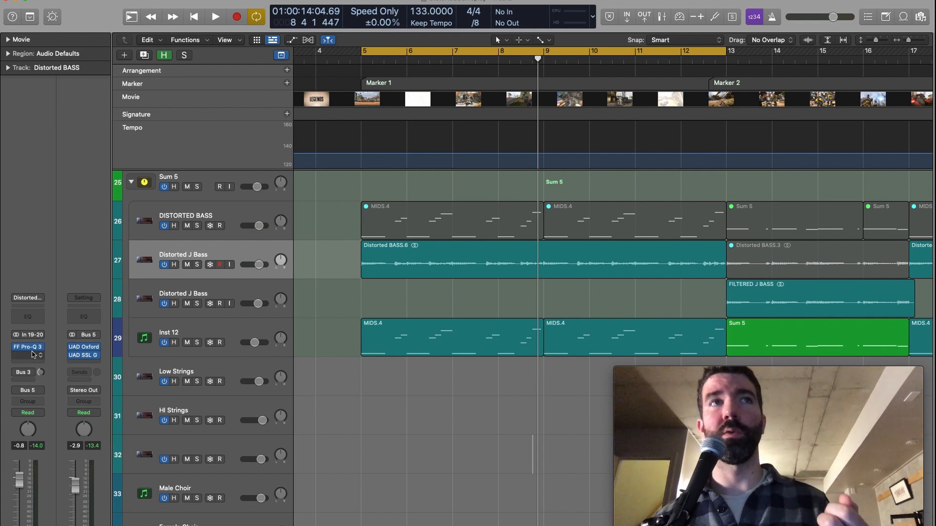
pyautogui.moveTo(32, 356)
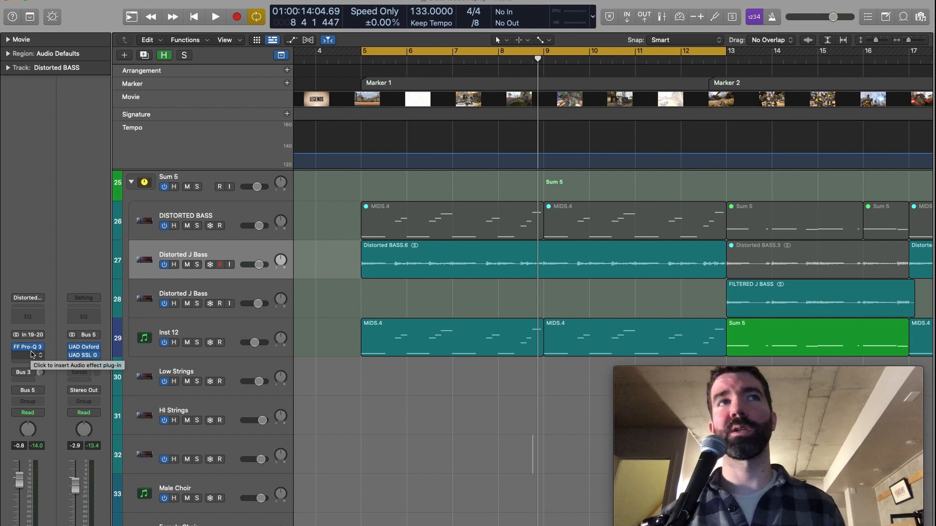
# Browse the audio effect plug-in list and Universal Audio entries, reaching PlugSearch's Speakerfood web page
pyautogui.click(27, 348)
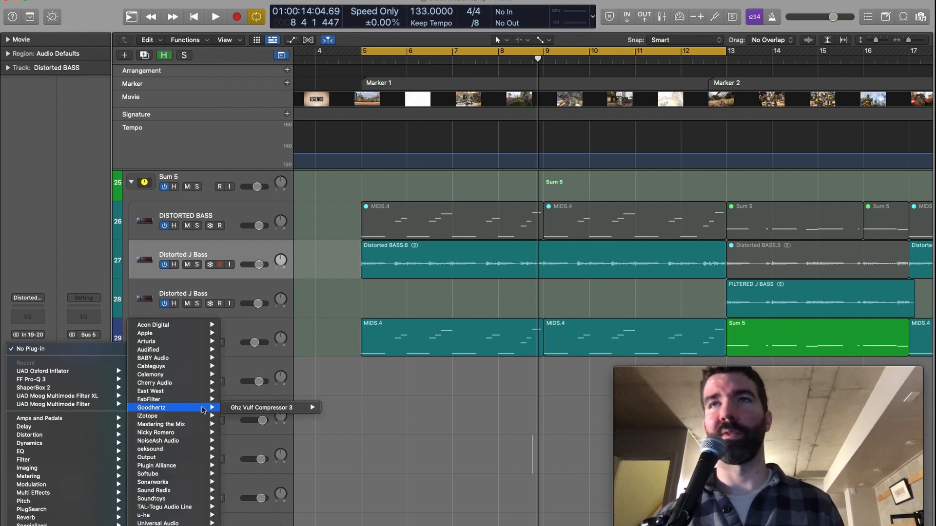
pyautogui.moveTo(148, 415)
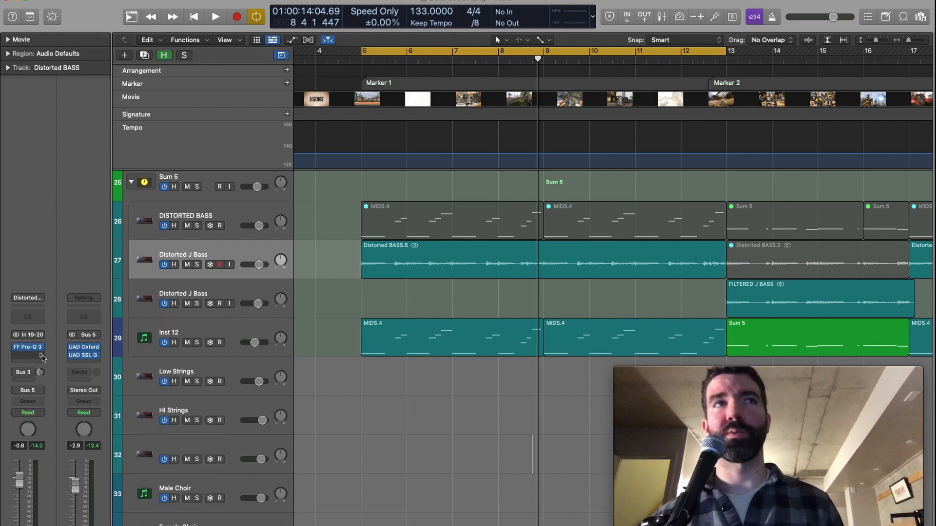
pyautogui.click(27, 346)
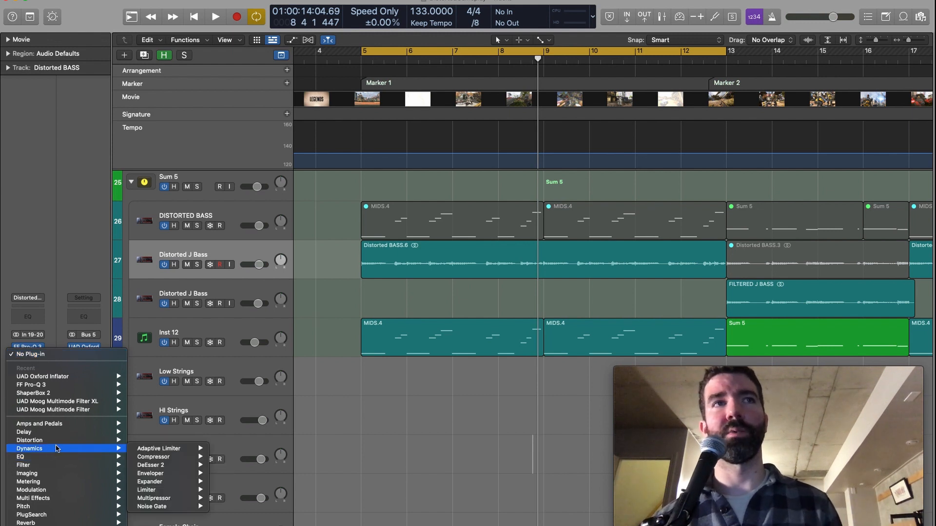
pyautogui.moveTo(24, 465)
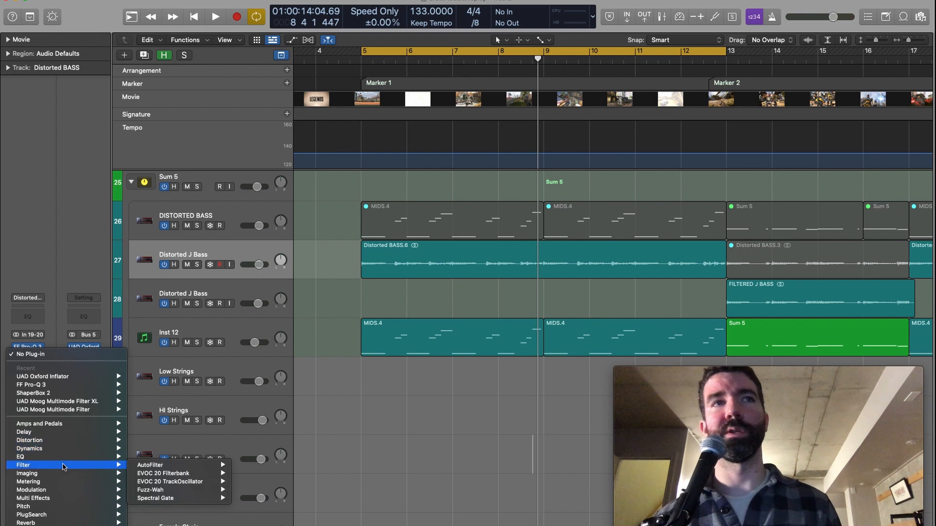
pyautogui.moveTo(64, 441)
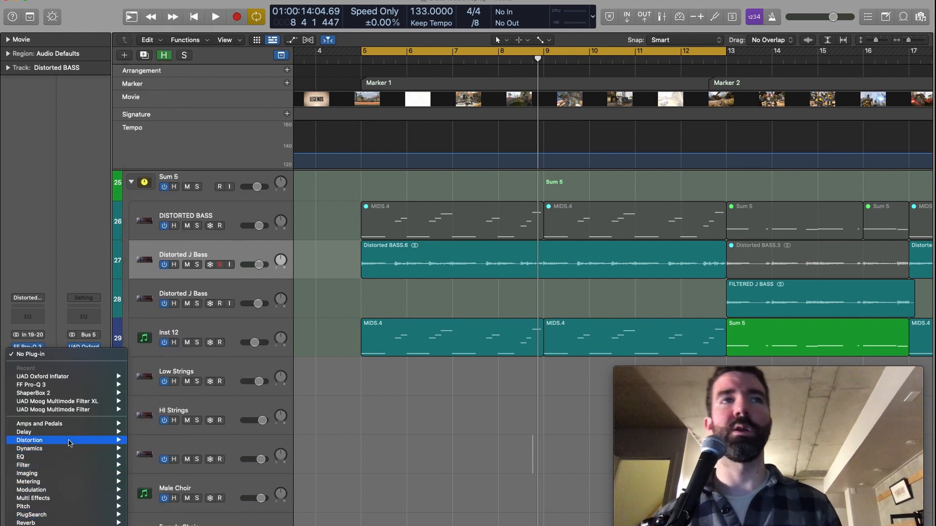
pyautogui.moveTo(62, 261)
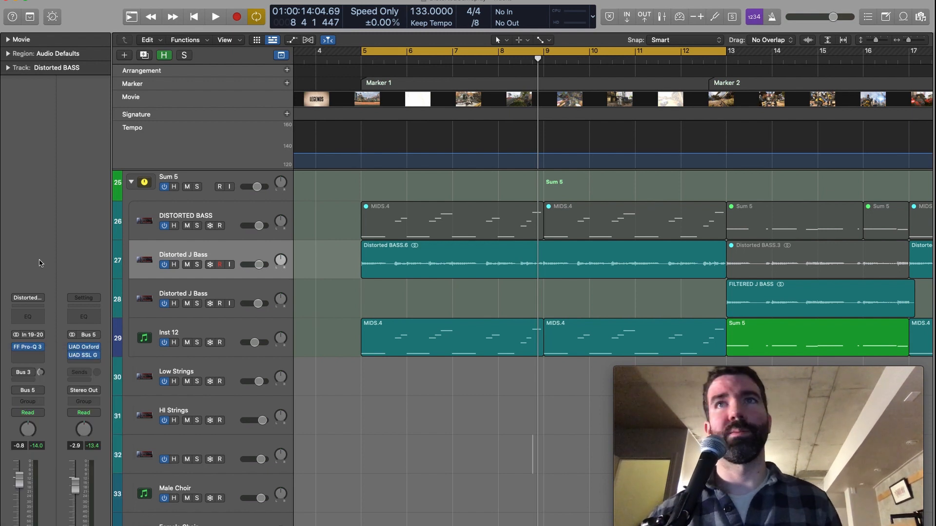
pyautogui.moveTo(38, 356)
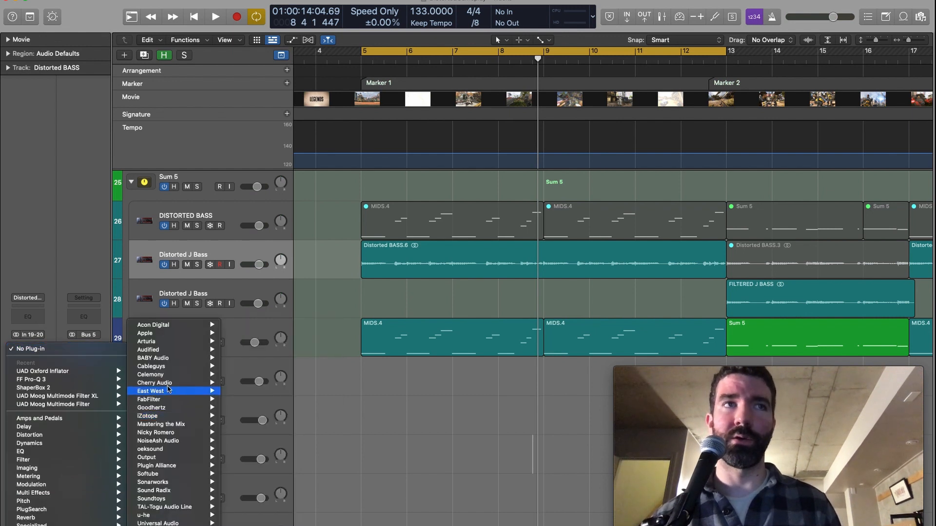
pyautogui.moveTo(148, 349)
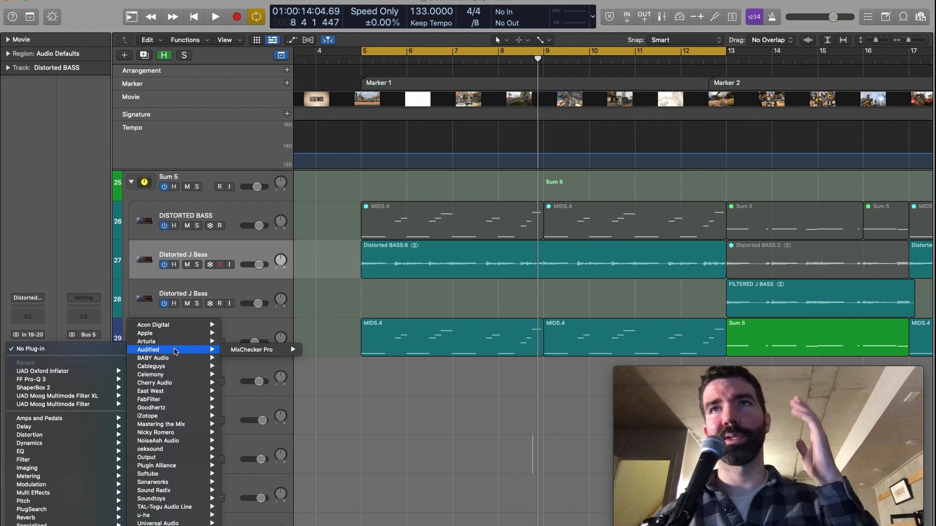
pyautogui.moveTo(151, 366)
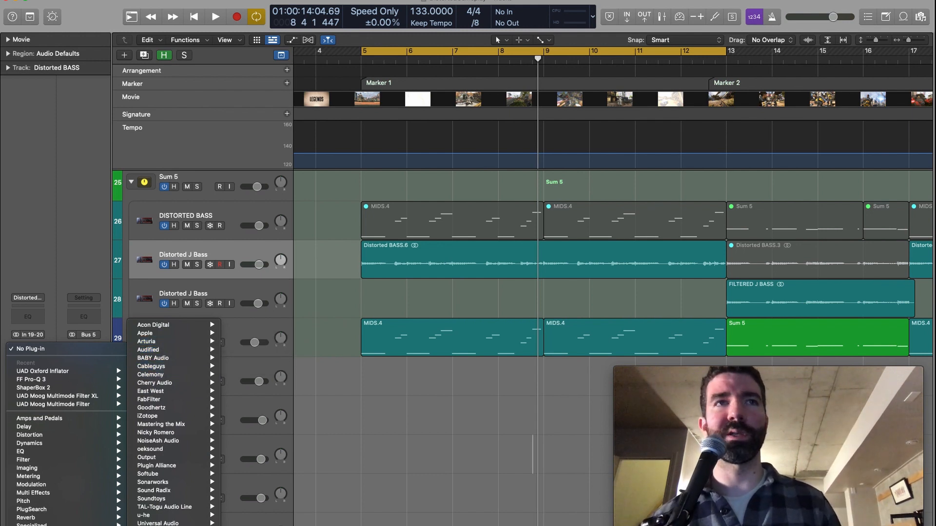
pyautogui.click(158, 523)
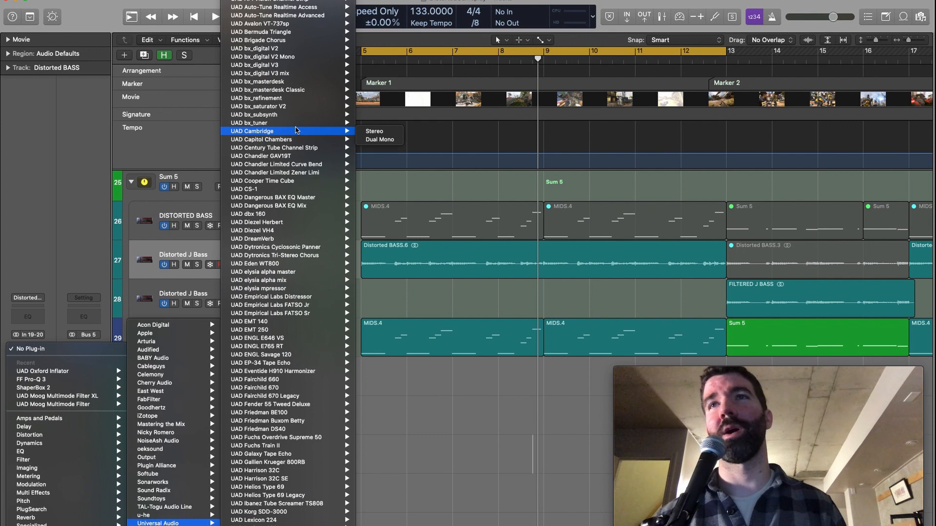
pyautogui.moveTo(266, 396)
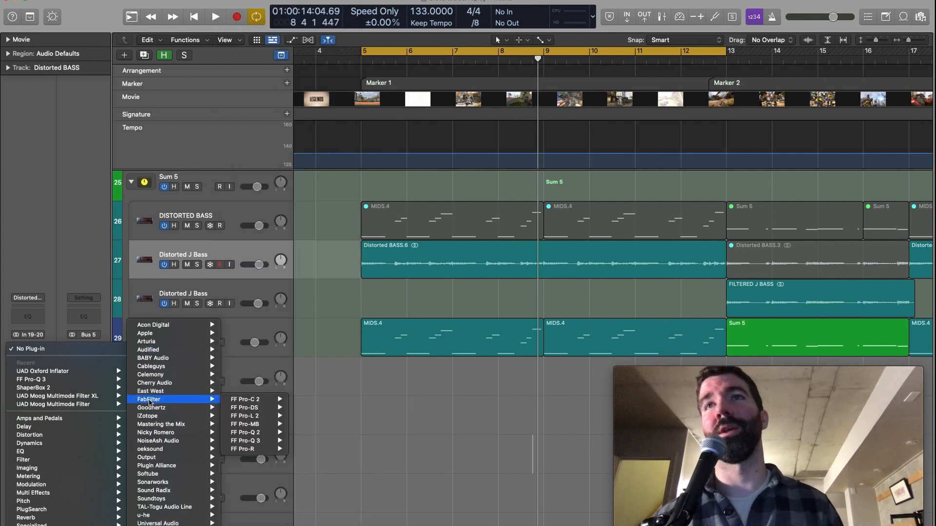
pyautogui.moveTo(154, 382)
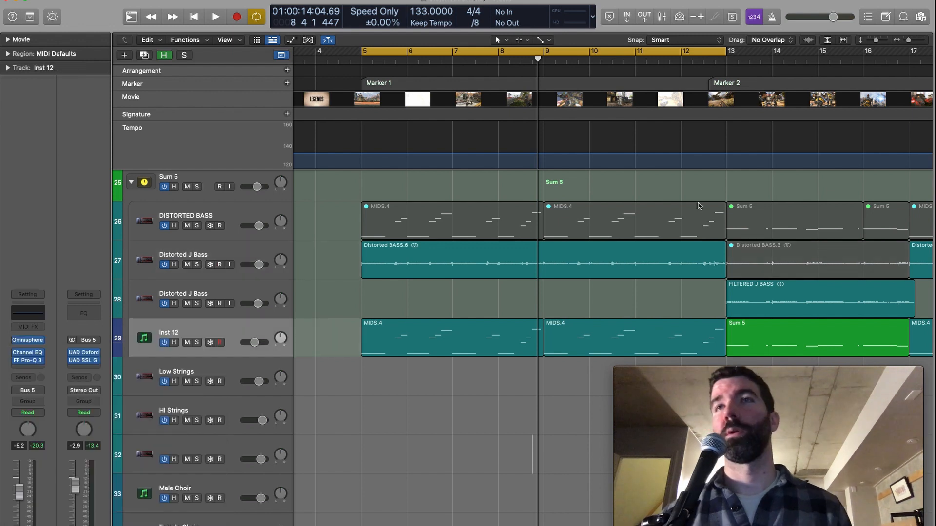
pyautogui.moveTo(696, 195)
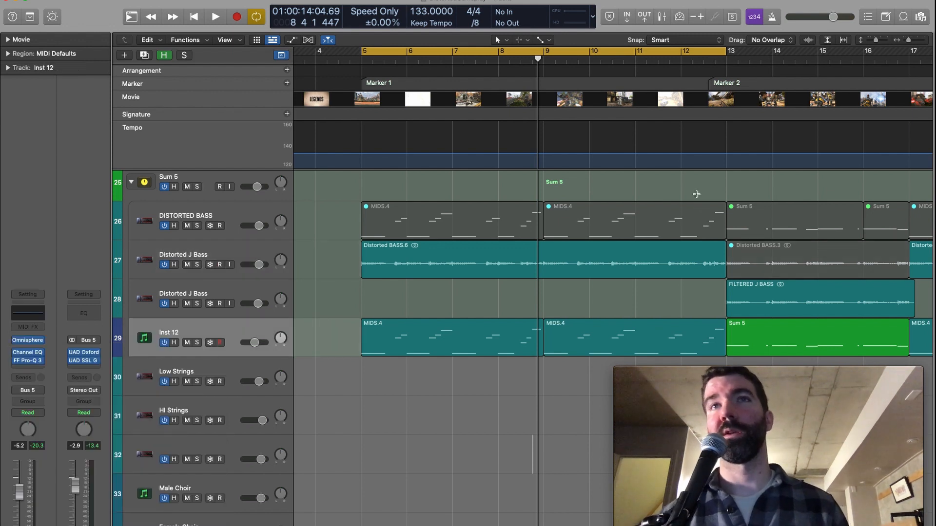
pyautogui.moveTo(620, 3)
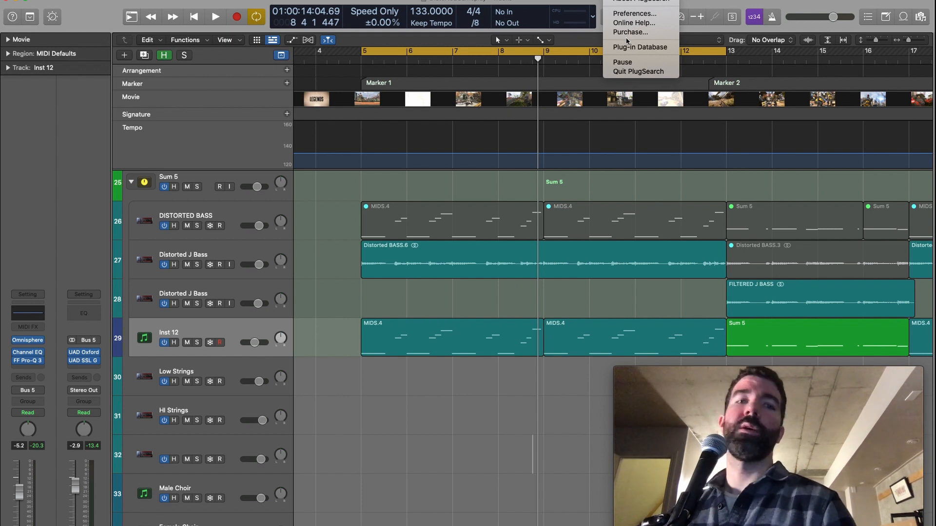
pyautogui.moveTo(630, 32)
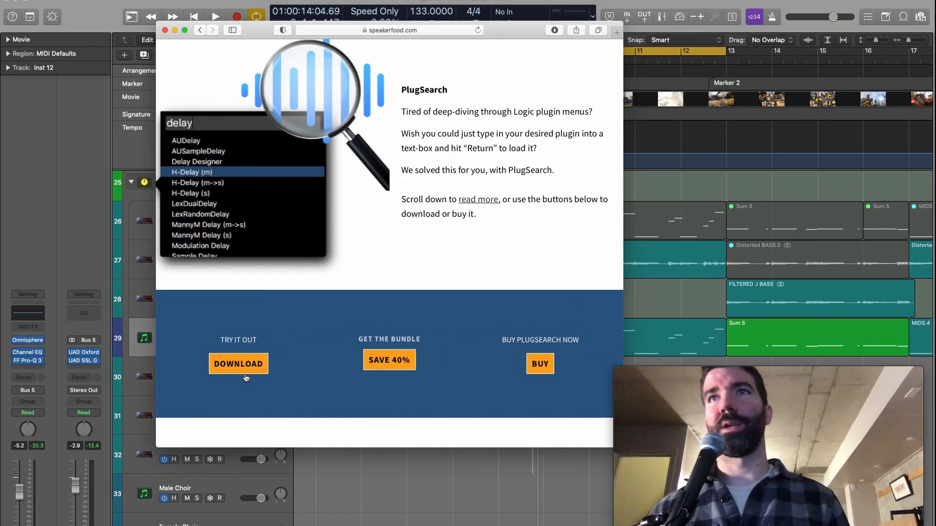
pyautogui.moveTo(376, 300)
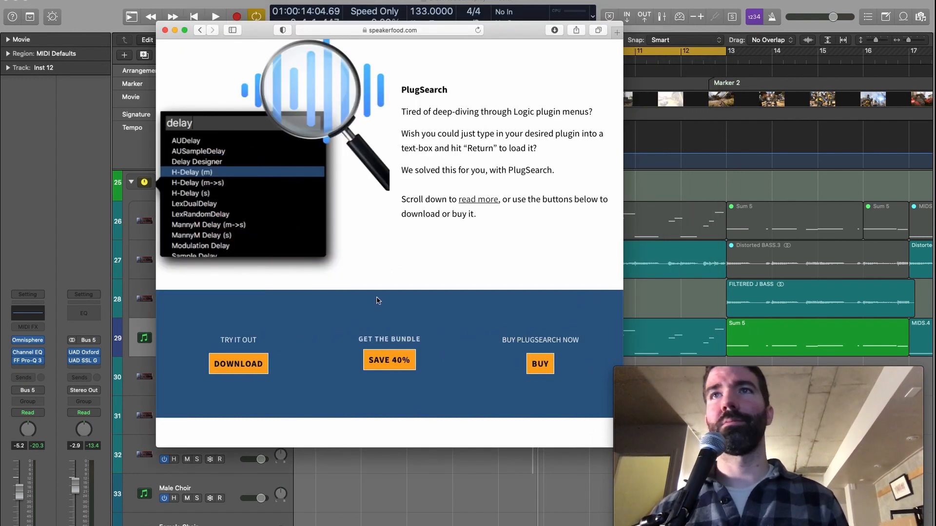
pyautogui.moveTo(425, 231)
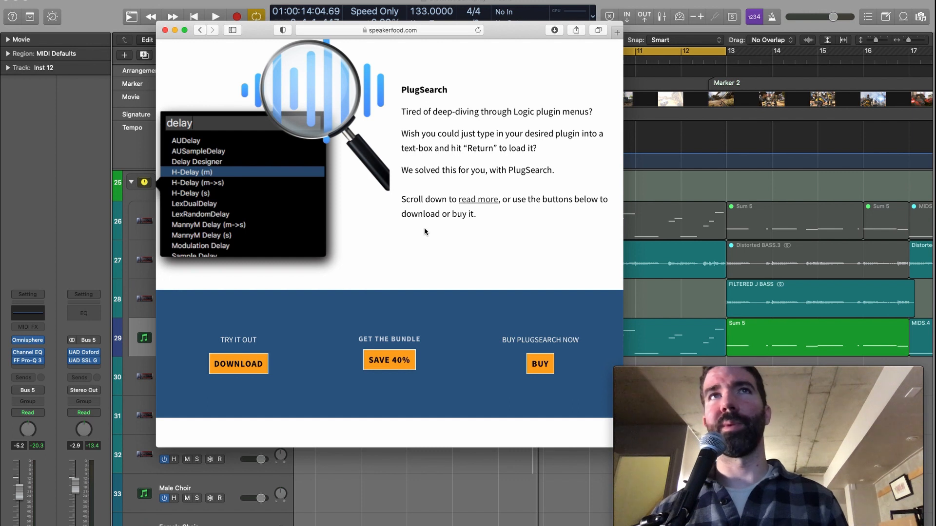
pyautogui.scroll(-3)
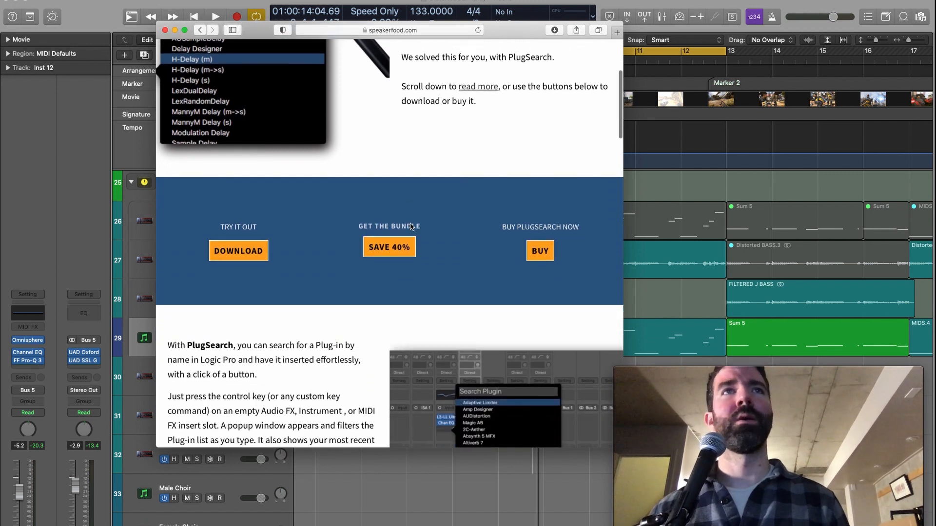
pyautogui.scroll(-3)
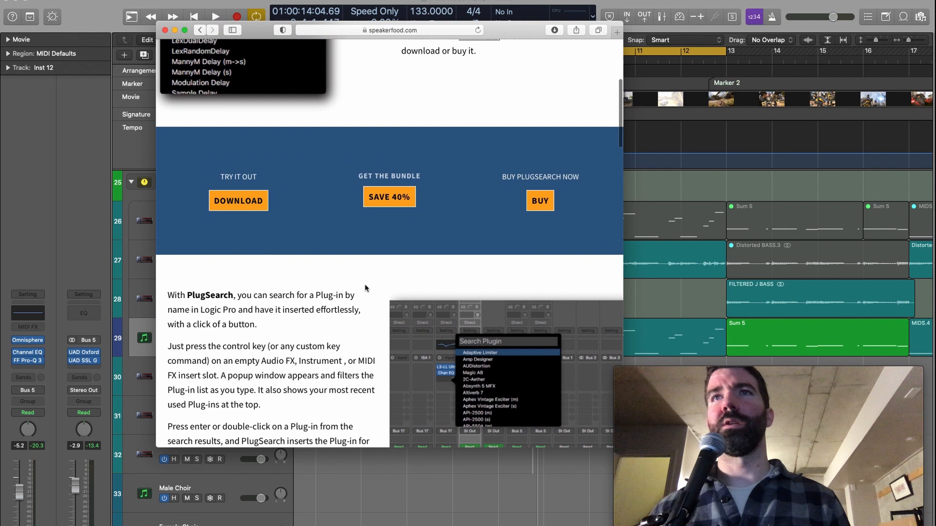
pyautogui.scroll(3)
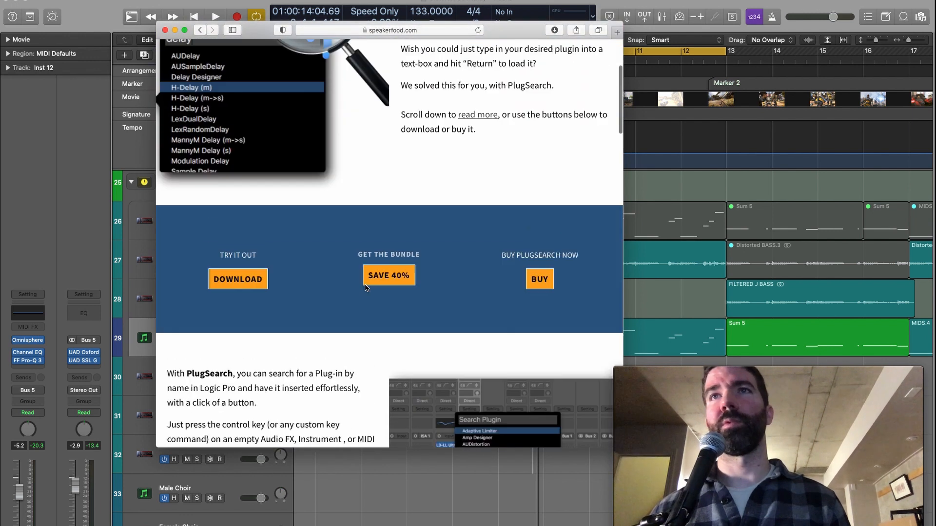
pyautogui.scroll(3)
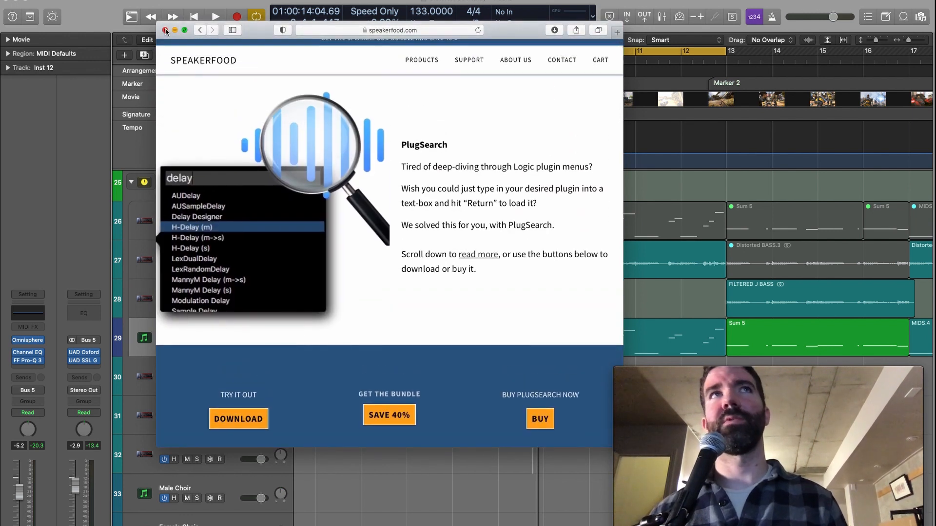
# Close the Safari PlugSearch page and call up PlugSearch on the empty slot below FF Pro-Q 3
pyautogui.click(165, 29)
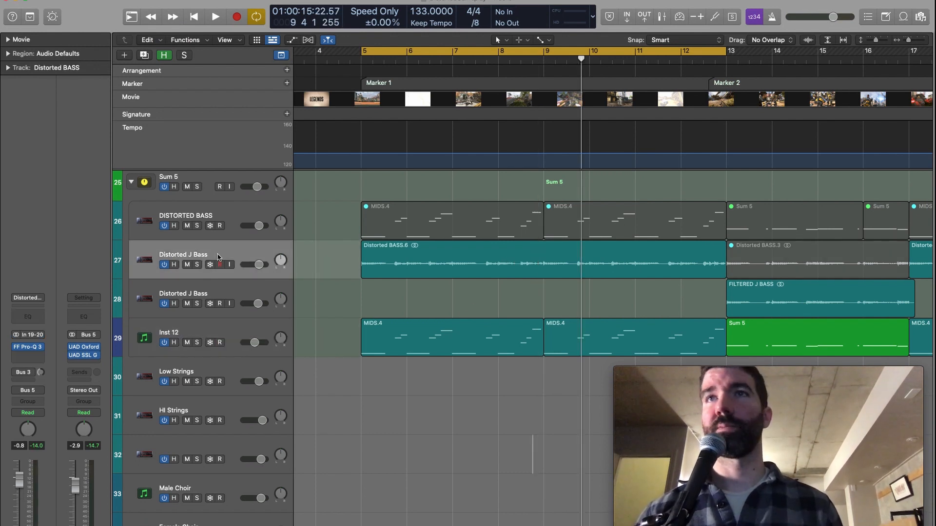
pyautogui.click(215, 16)
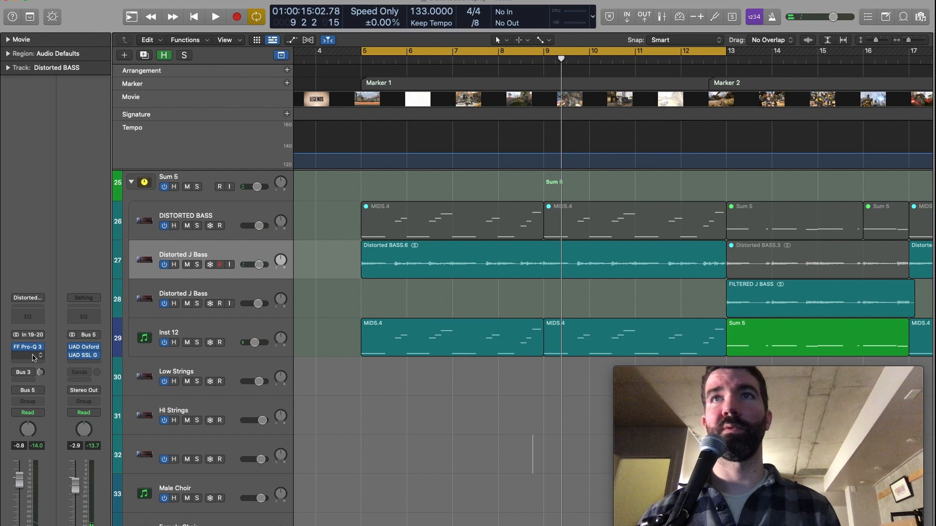
pyautogui.moveTo(27, 361)
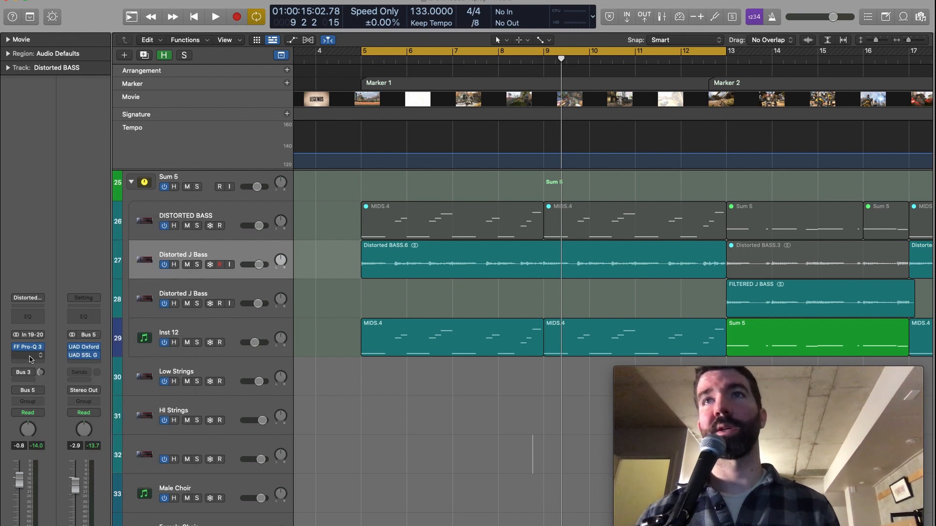
pyautogui.moveTo(28, 358)
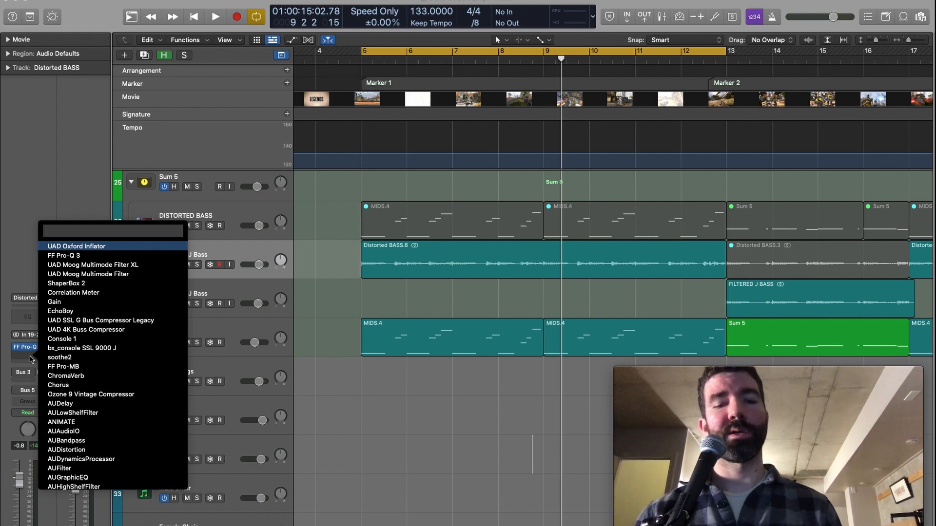
# Search 'dev', insert Devil-Loc Deluxe on Distorted BASS, audition it, and close its window
pyautogui.write('dev')
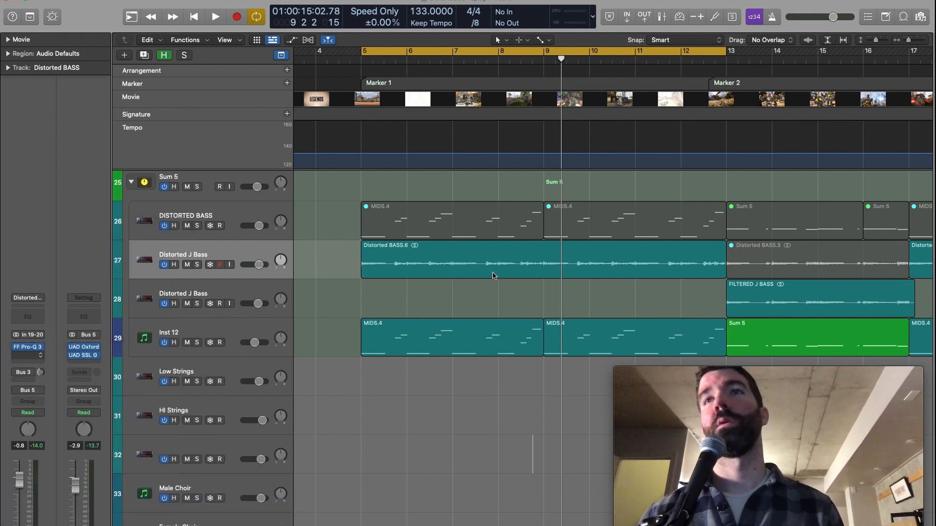
pyautogui.click(27, 355)
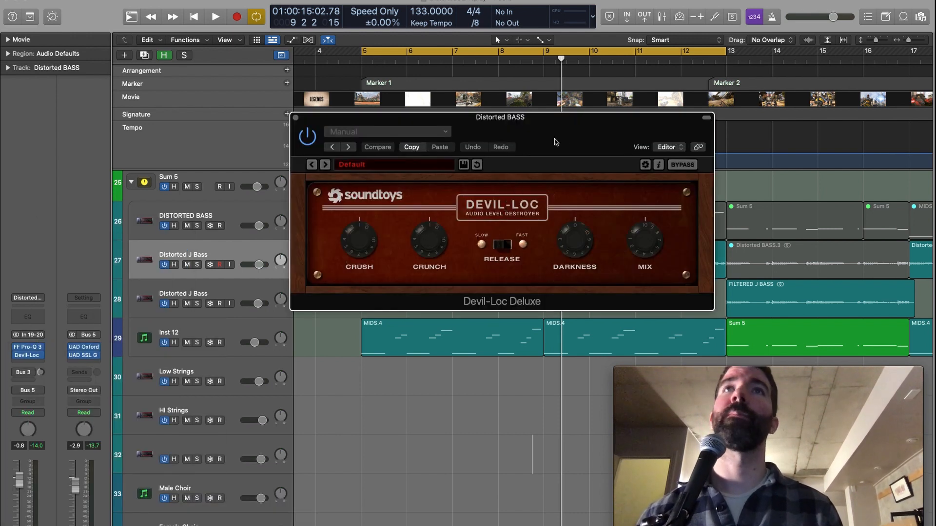
pyautogui.click(215, 16)
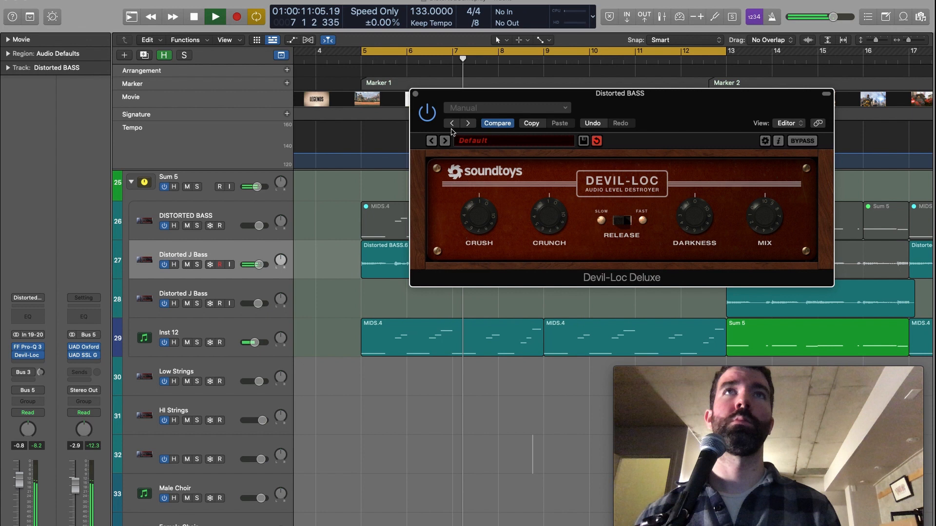
pyautogui.click(194, 16)
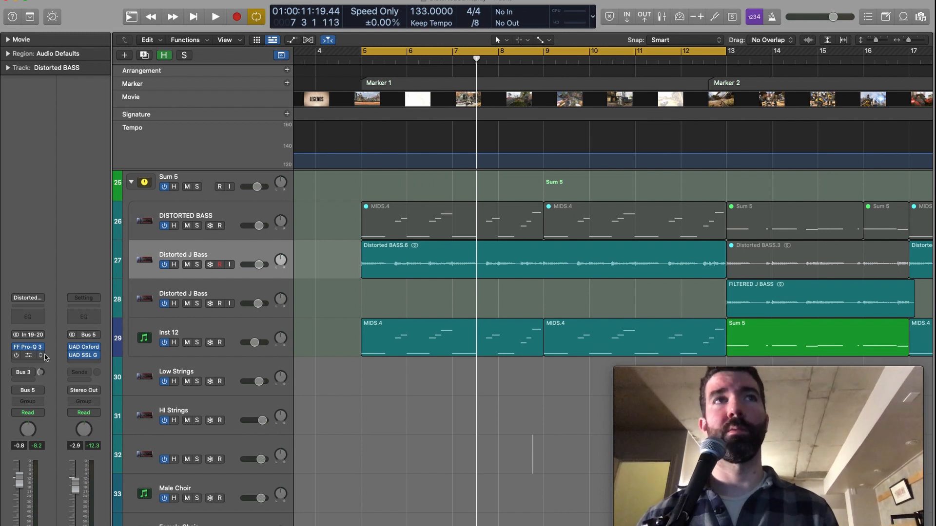
# Set the Devil-Loc insert slot to No Plug-in, leaving FF Pro-Q 3 as the only insert
pyautogui.click(27, 347)
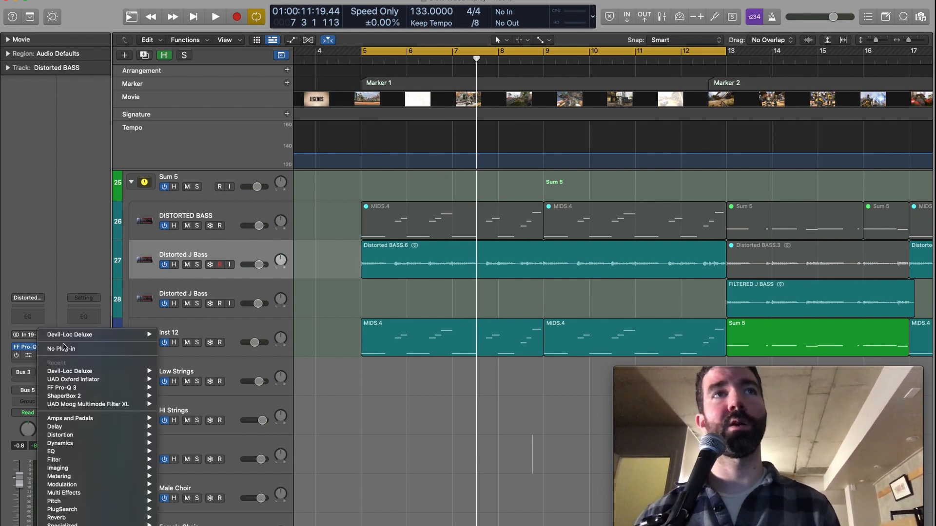
pyautogui.click(69, 334)
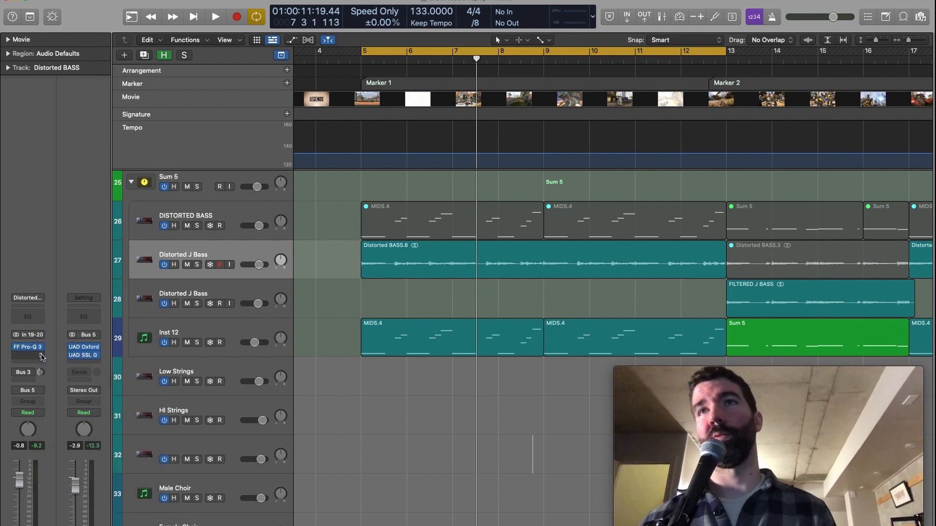
pyautogui.moveTo(33, 359)
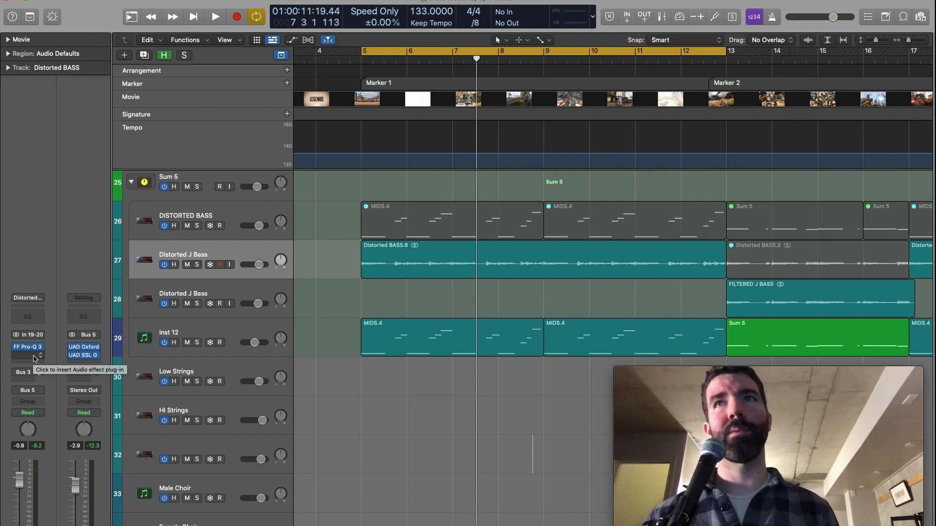
pyautogui.click(26, 364)
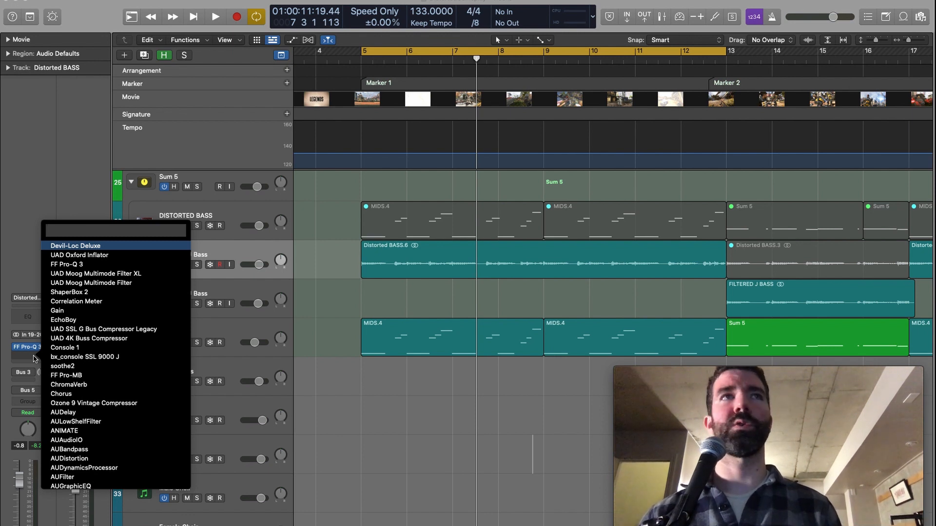
pyautogui.write('Sound')
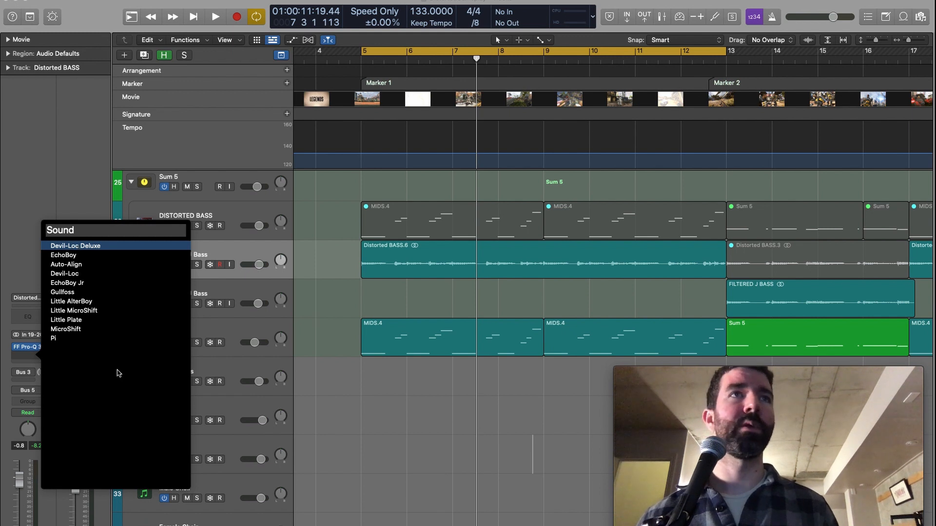
pyautogui.moveTo(65, 367)
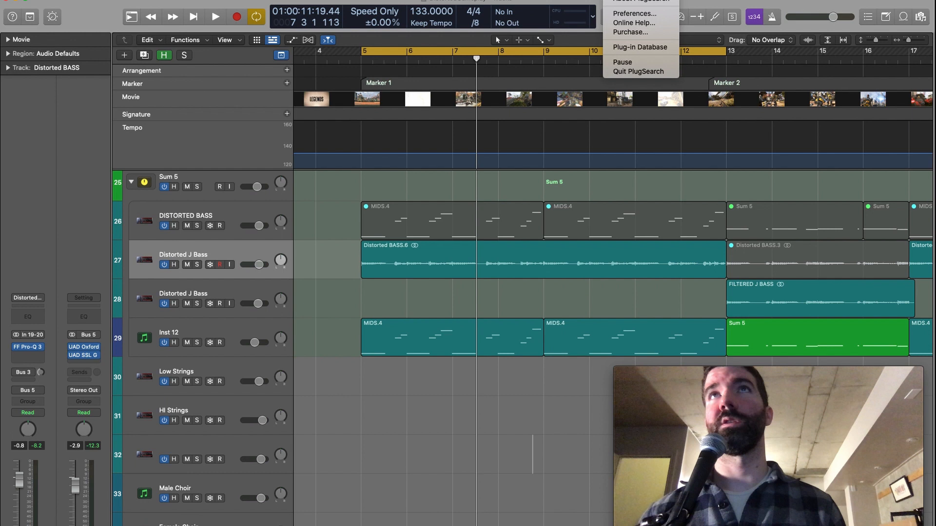
pyautogui.click(559, 300)
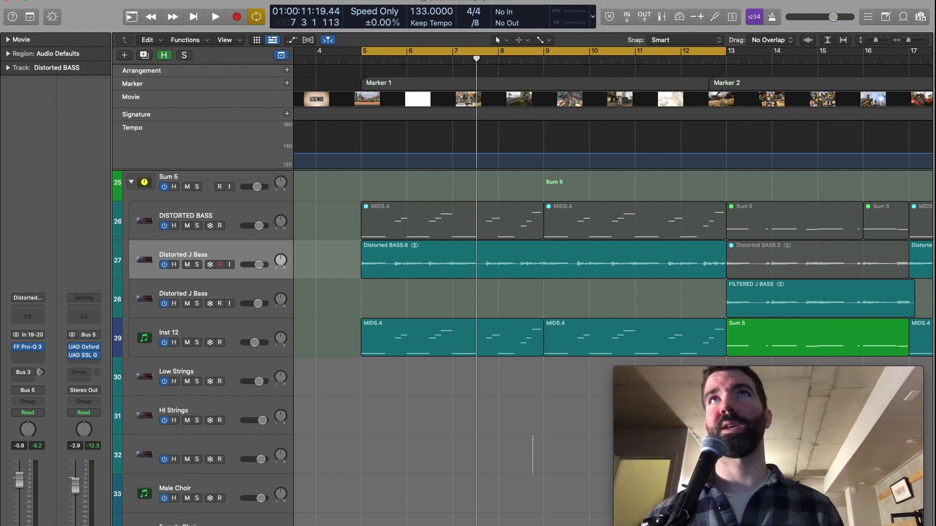
pyautogui.moveTo(389, 135)
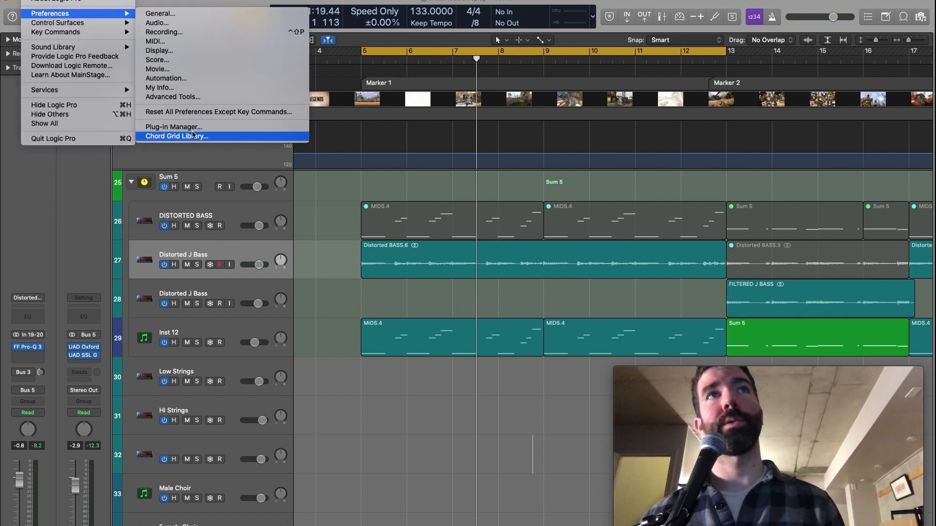
pyautogui.moveTo(174, 127)
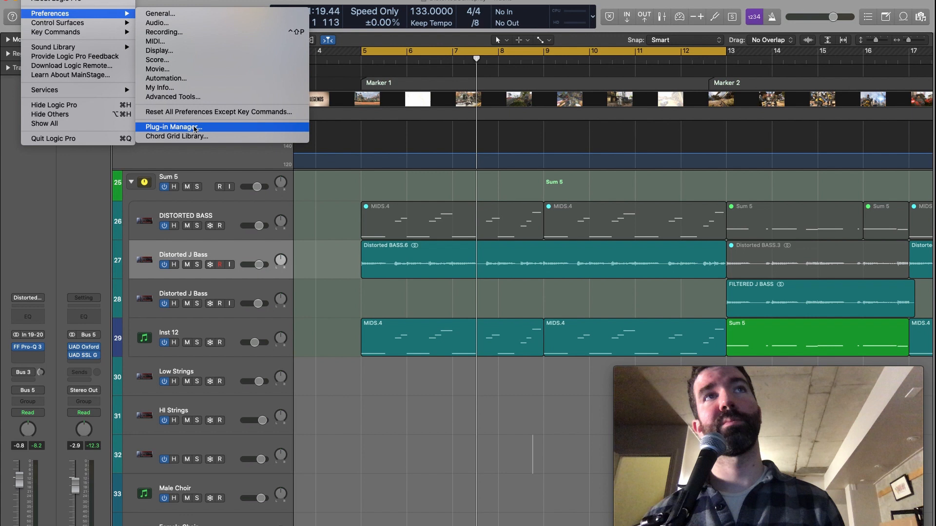
# Open the Plug-in Manager from Logic Pro > Preferences
pyautogui.click(173, 126)
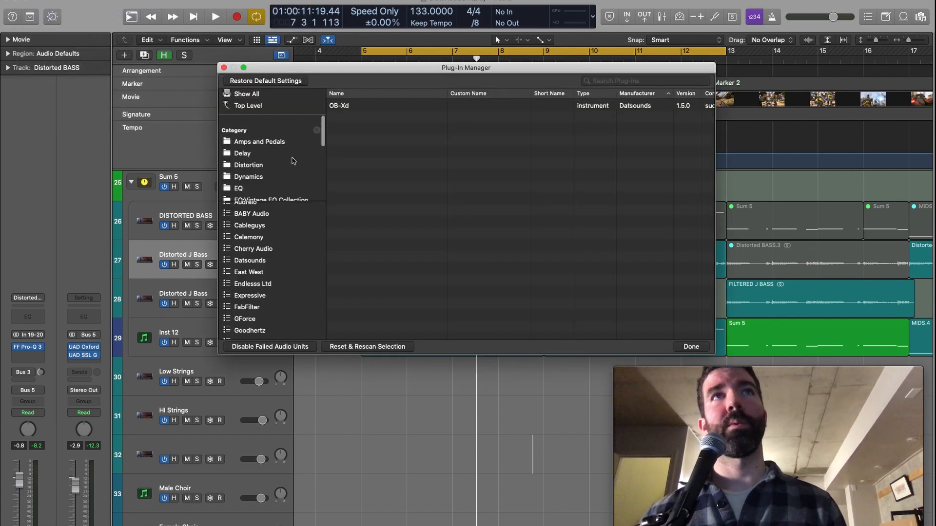
# List all installed plug-ins in the Plug-in Manager, then filter to Logic's own plug-ins
pyautogui.scroll(3)
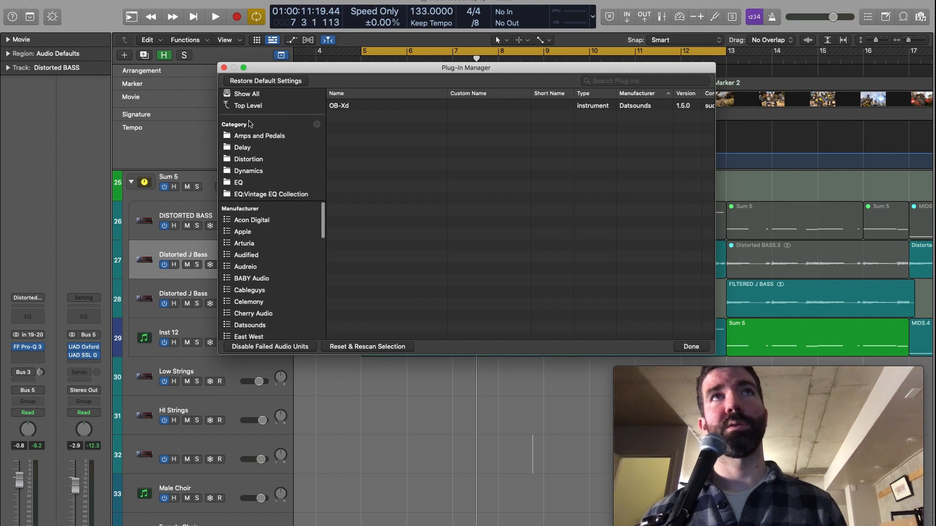
pyautogui.click(246, 93)
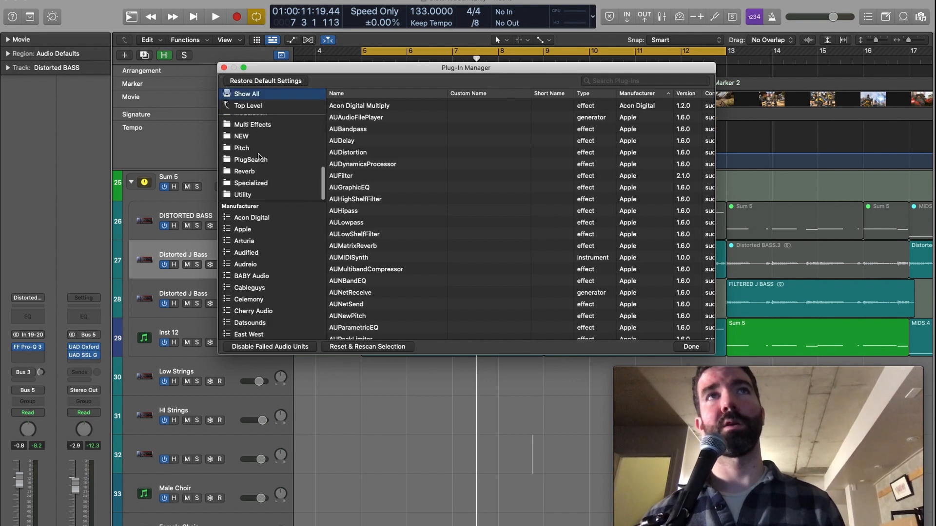
pyautogui.moveTo(263, 171)
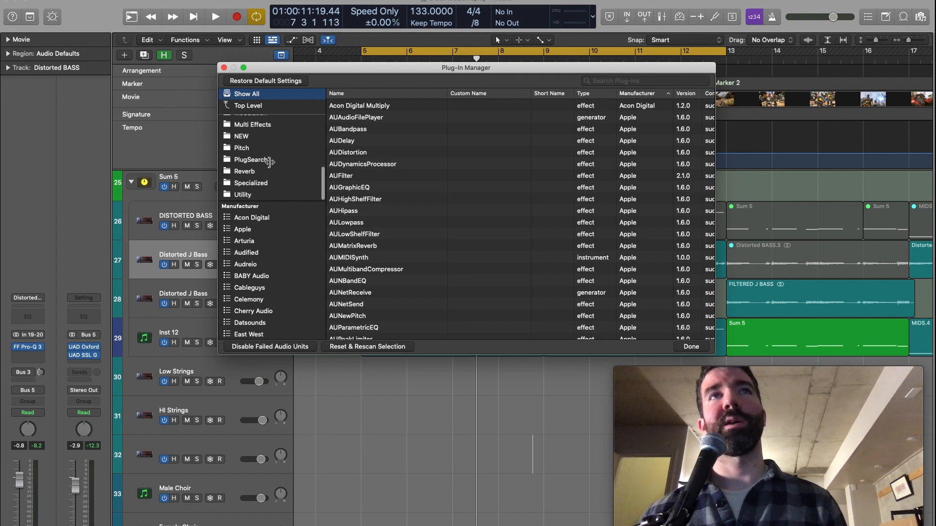
pyautogui.moveTo(255, 164)
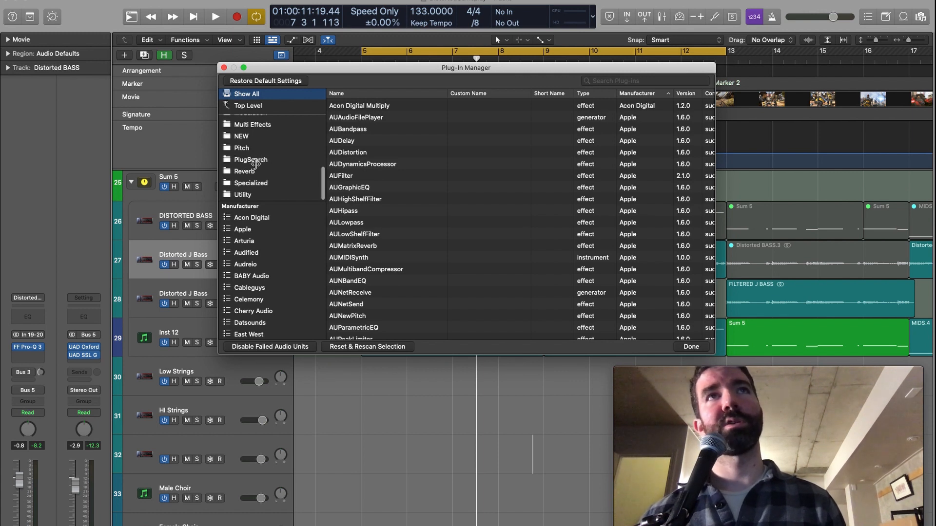
pyautogui.moveTo(250, 163)
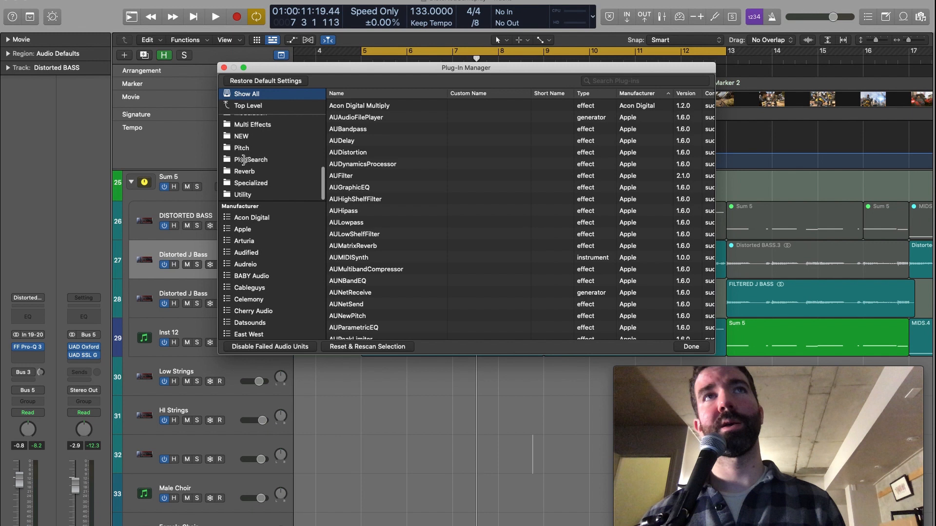
pyautogui.moveTo(284, 226)
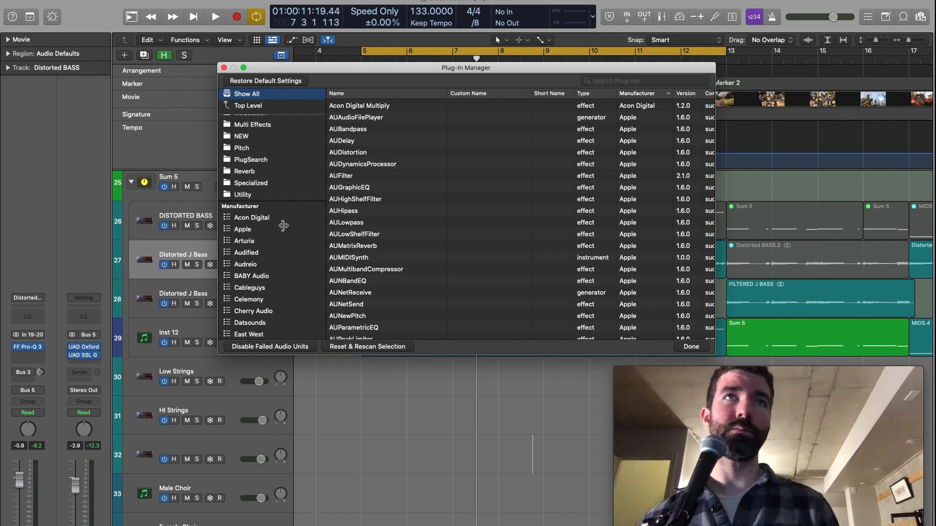
pyautogui.click(242, 307)
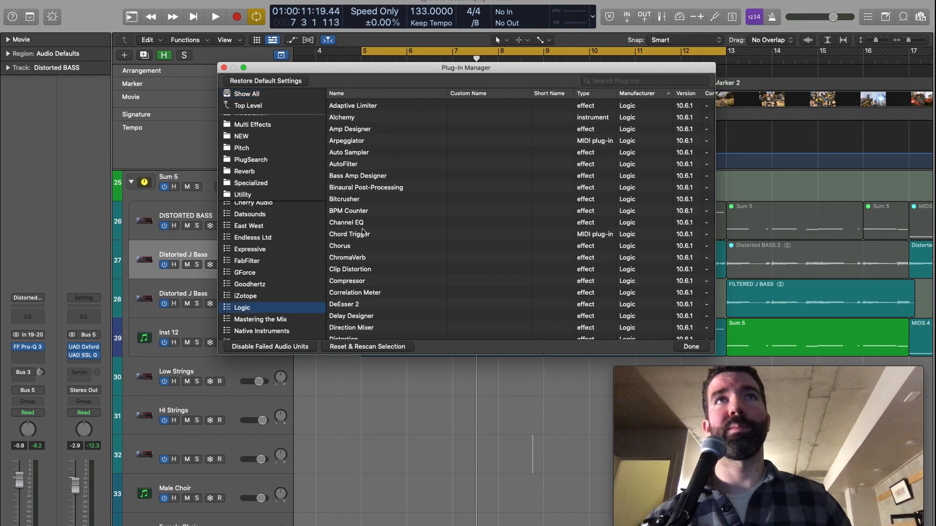
pyautogui.scroll(-3)
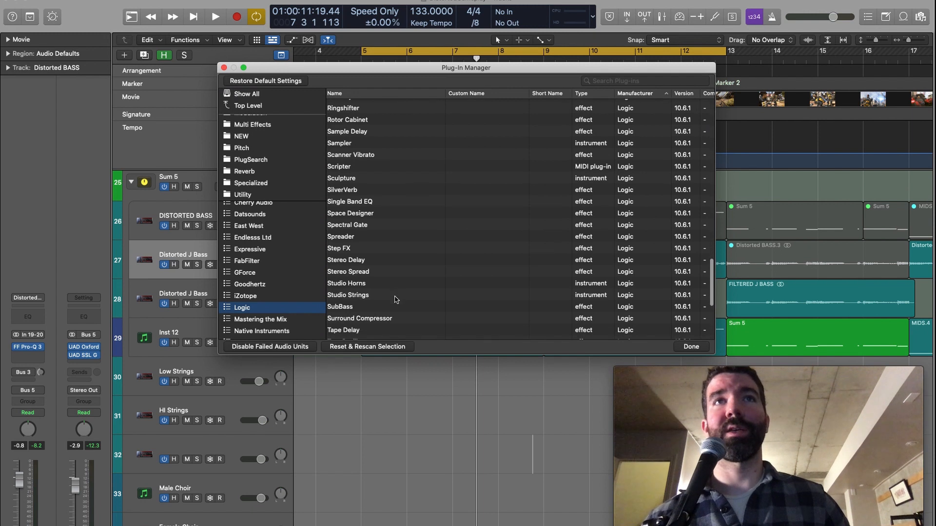
pyautogui.scroll(3)
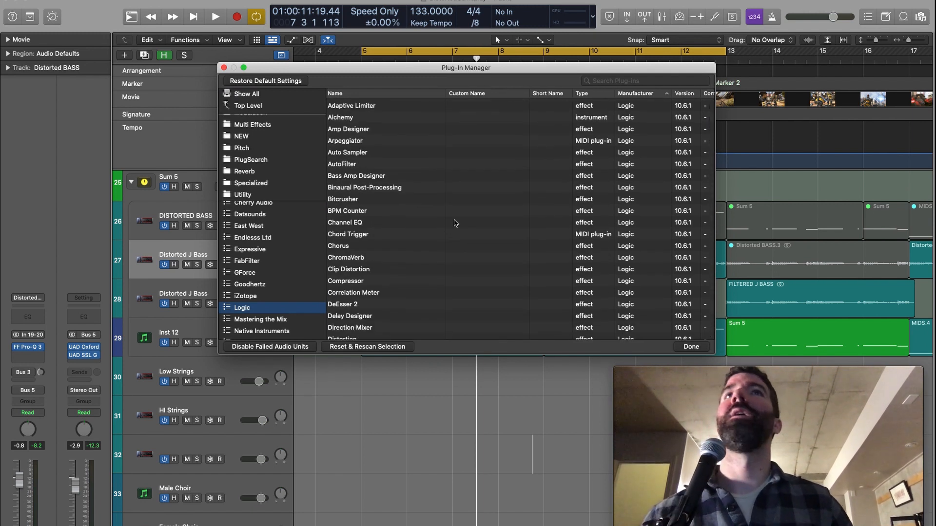
pyautogui.moveTo(388, 290)
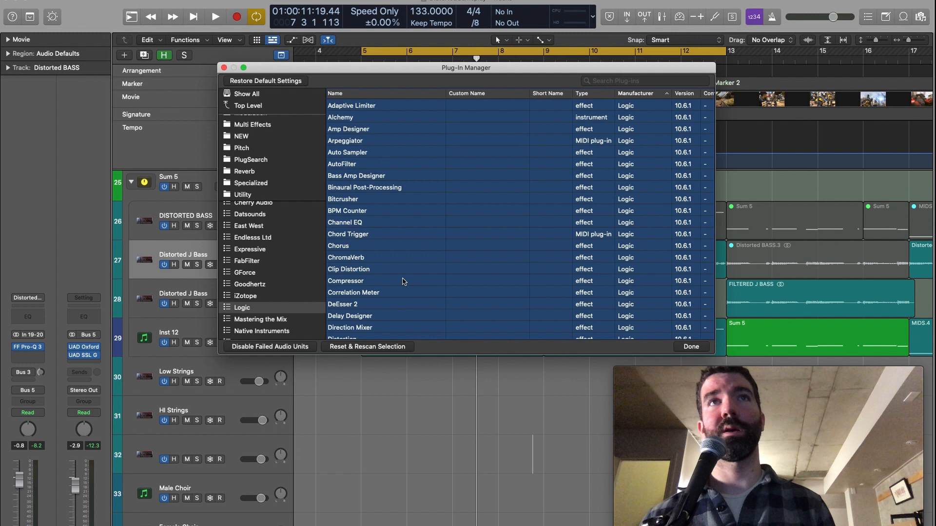
pyautogui.moveTo(282, 99)
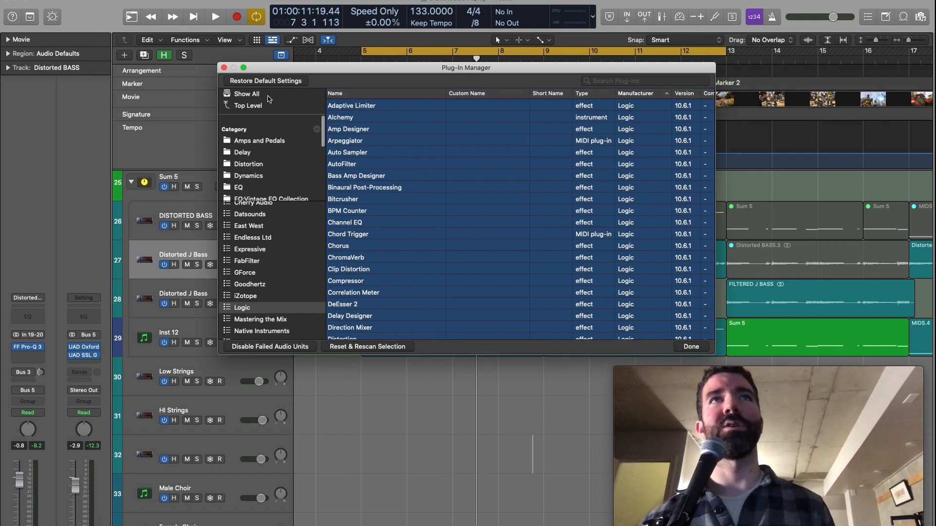
# Show all plug-ins again, filter to Logic plug-ins, and close the manager with Done
pyautogui.click(245, 93)
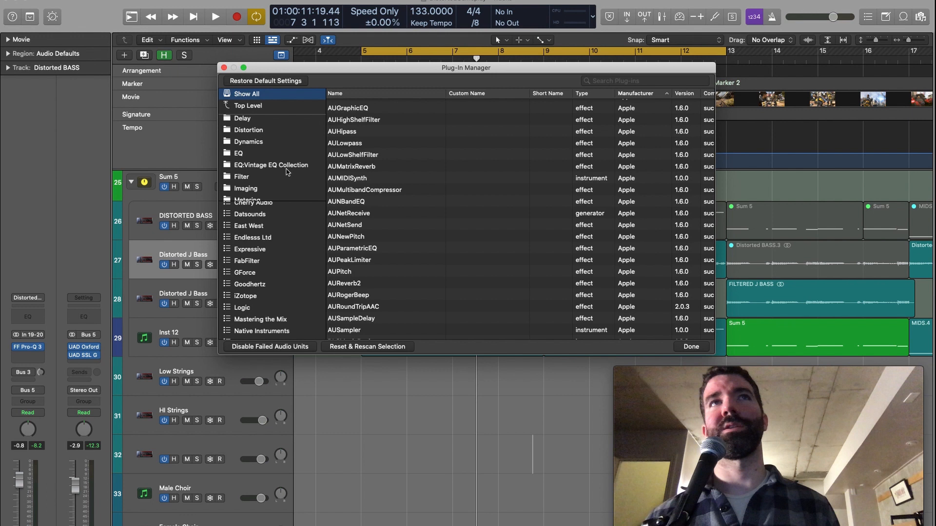
pyautogui.scroll(-3)
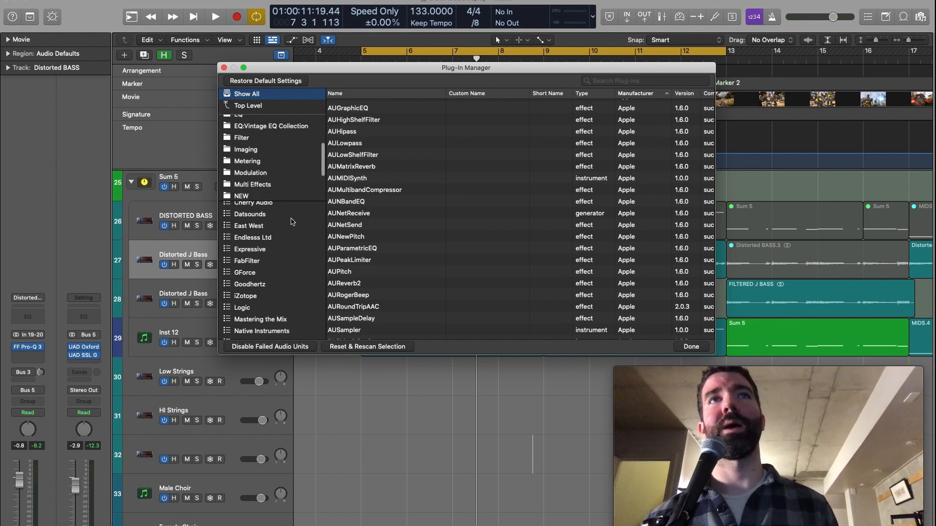
pyautogui.scroll(-3)
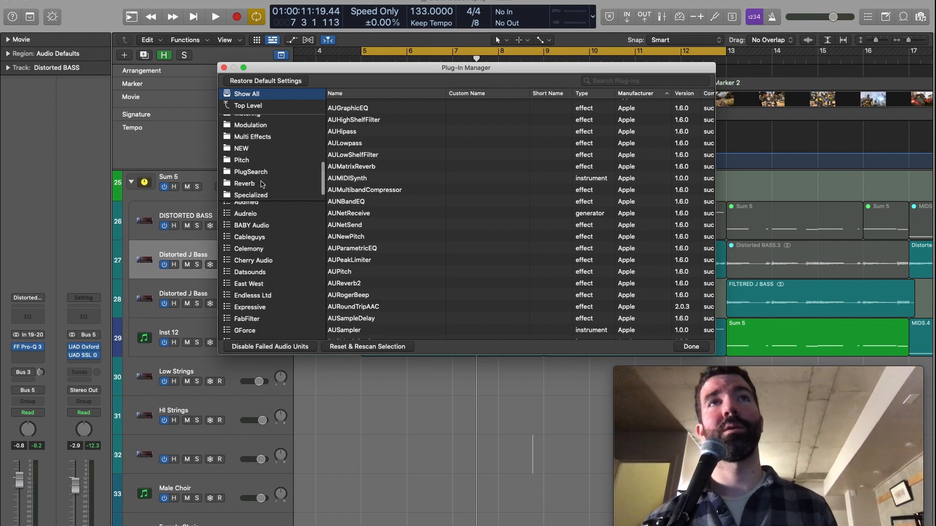
pyautogui.scroll(-3)
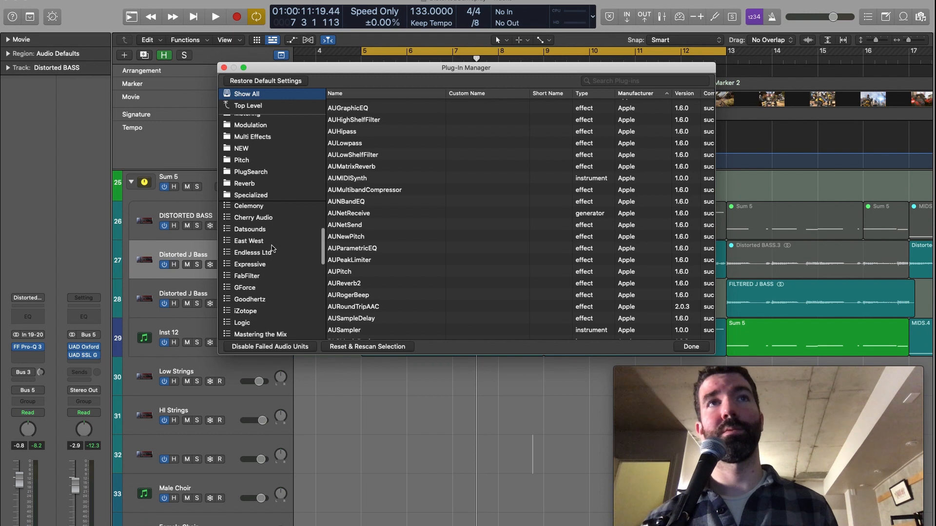
pyautogui.click(243, 322)
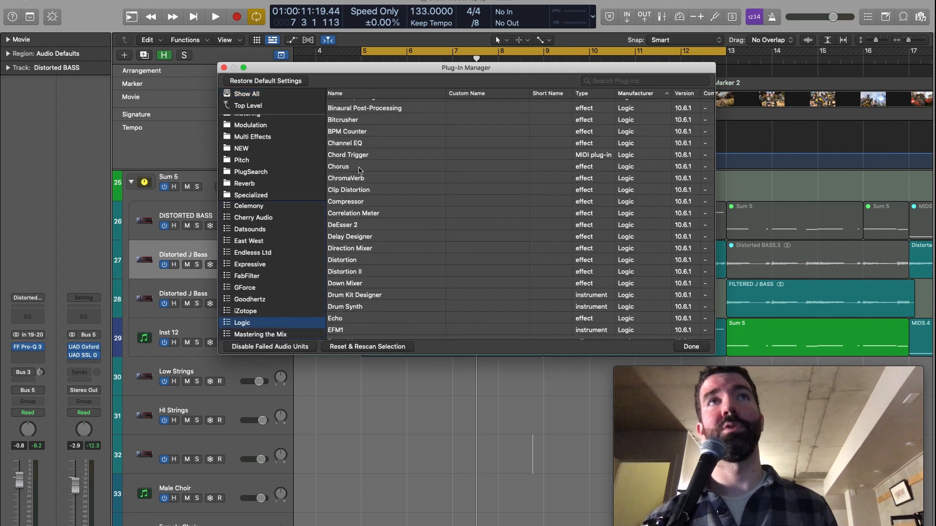
pyautogui.click(690, 346)
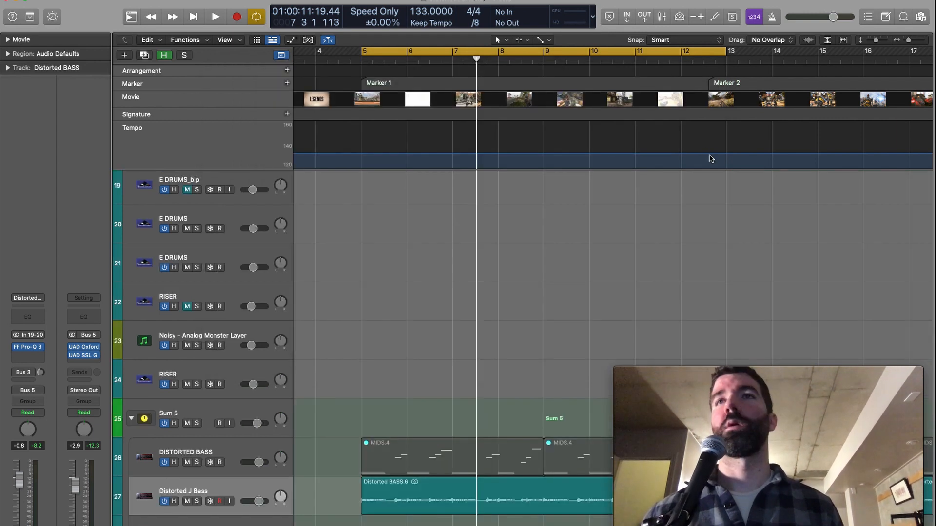
pyautogui.moveTo(711, 399)
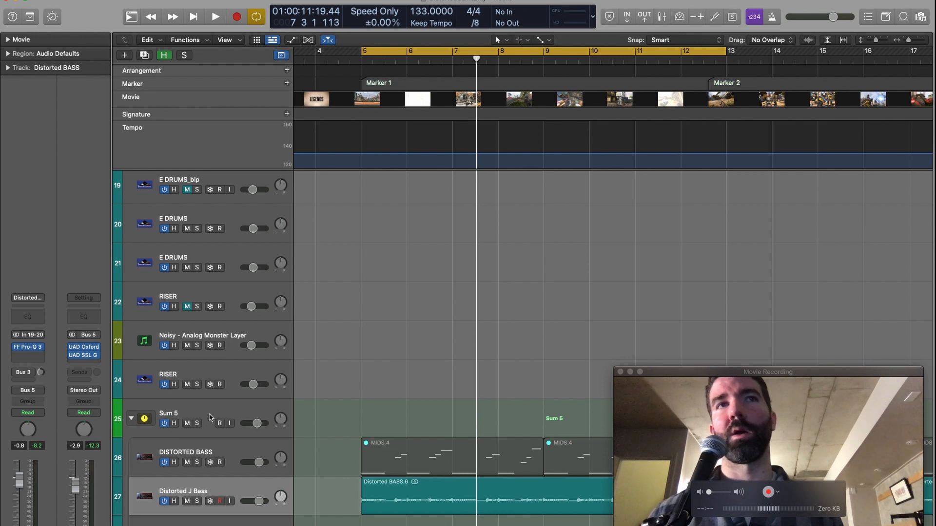
# Select the Sum 5 track and open its UAD SSL G Bus Compressor insert window
pyautogui.click(168, 412)
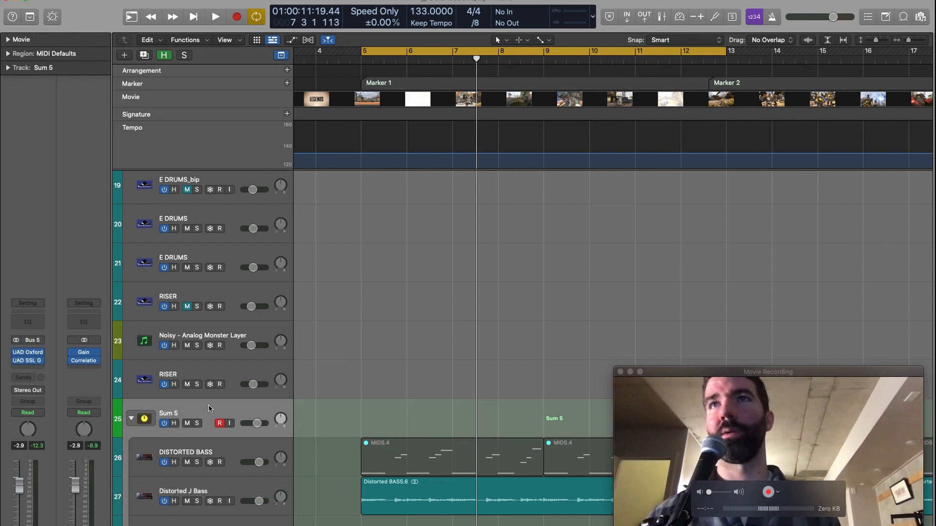
pyautogui.moveTo(227, 397)
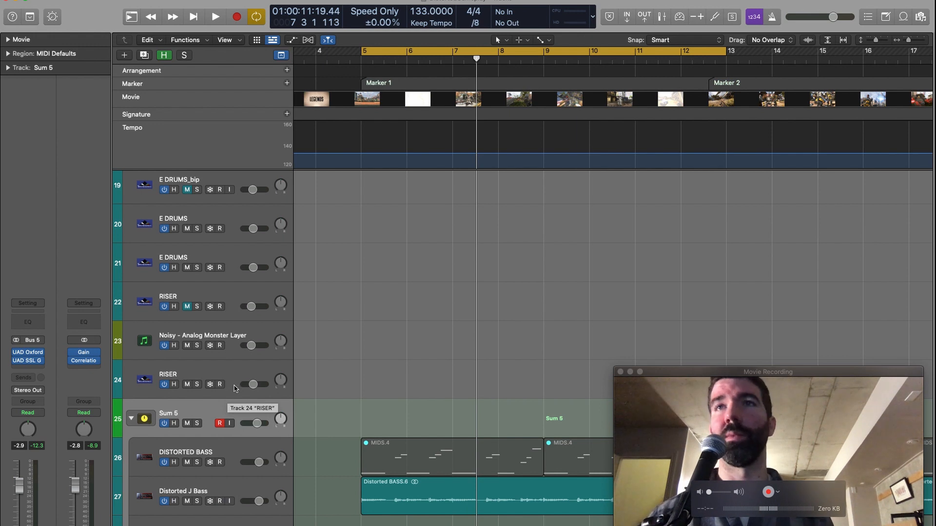
pyautogui.moveTo(511, 390)
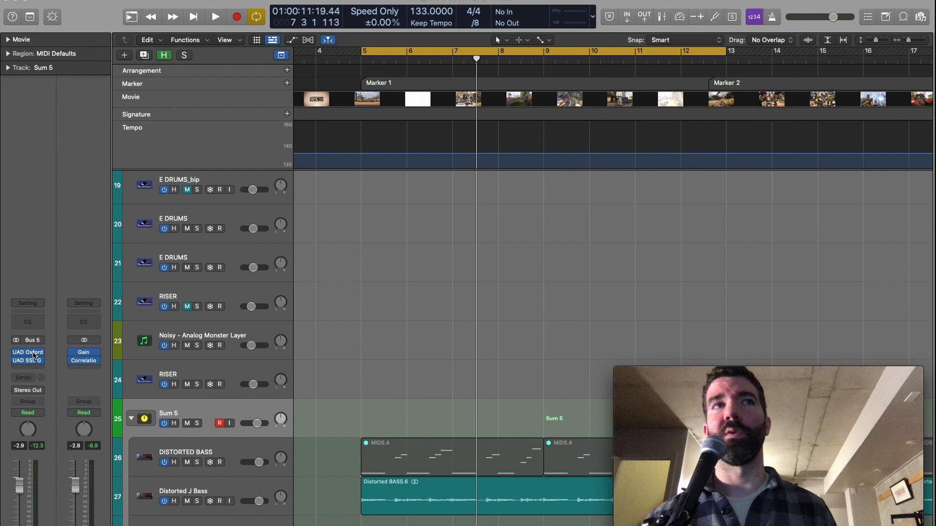
pyautogui.click(27, 356)
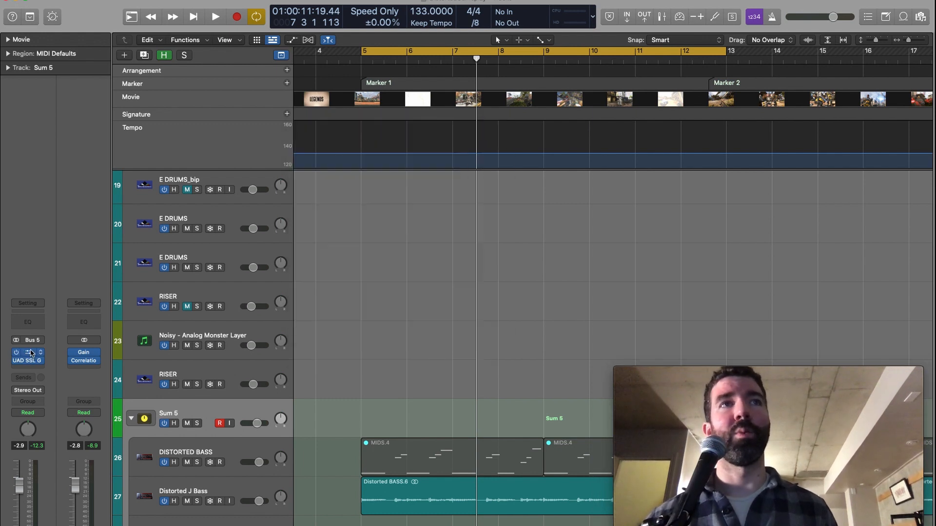
pyautogui.click(27, 360)
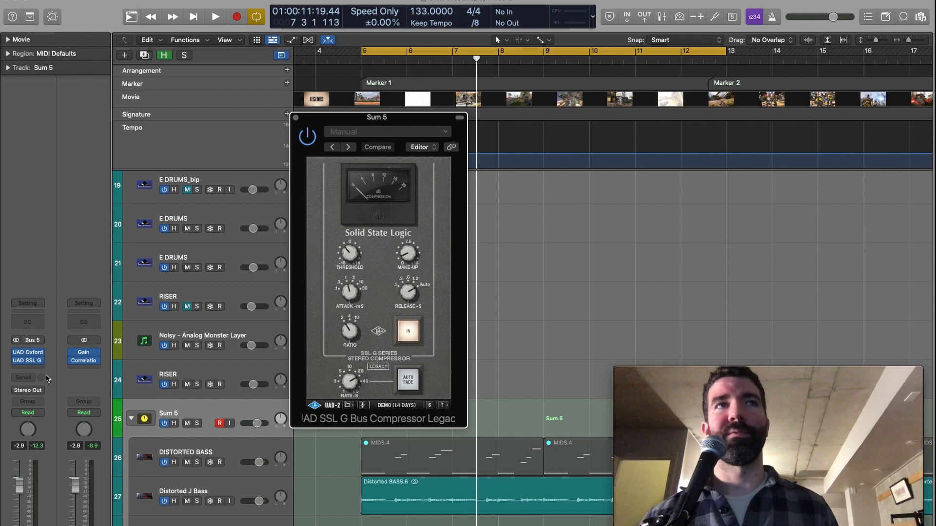
pyautogui.moveTo(27, 361)
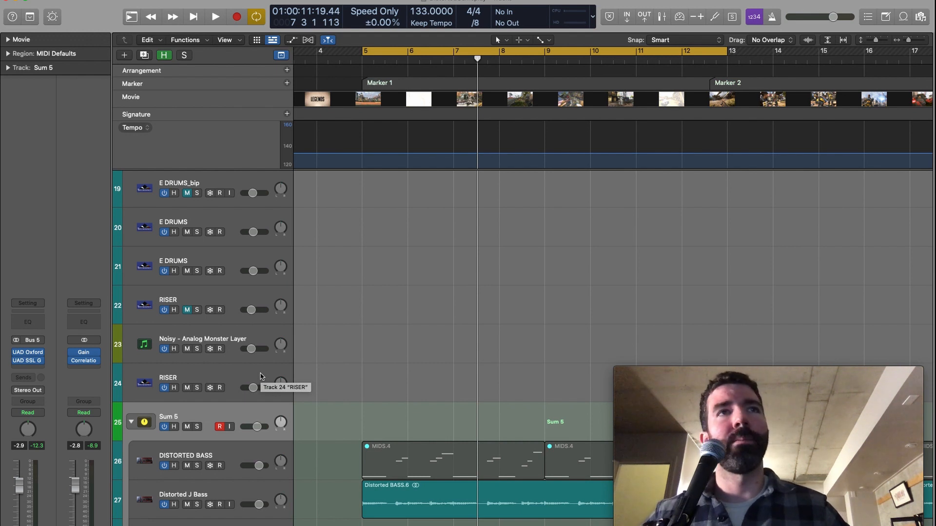
pyautogui.moveTo(131, 354)
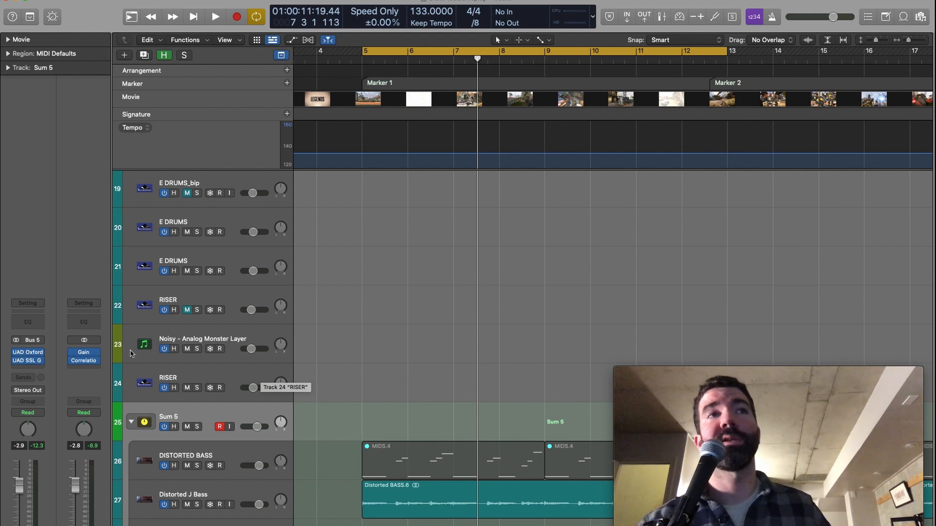
pyautogui.moveTo(104, 322)
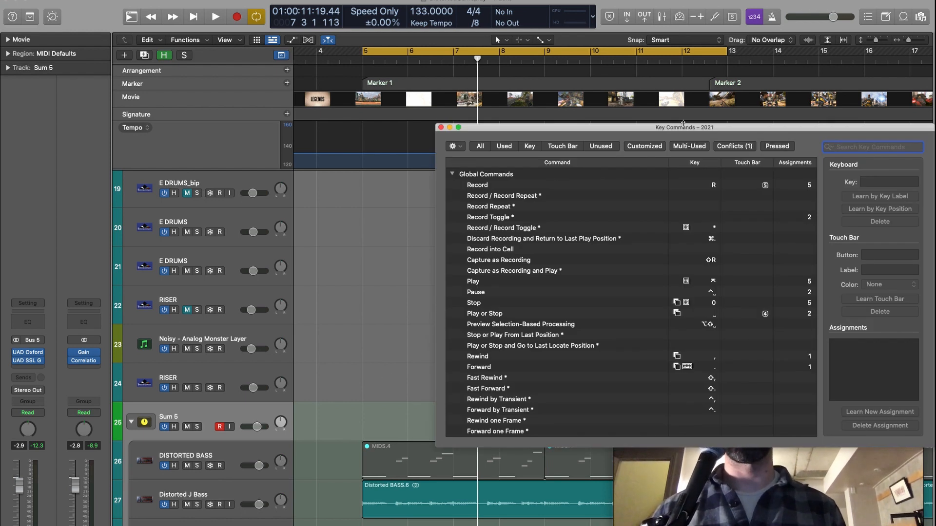
# Filter Key Commands by 'op/close' and select Open/Close Audio Insert 1 to view its shortcut
pyautogui.write('open')
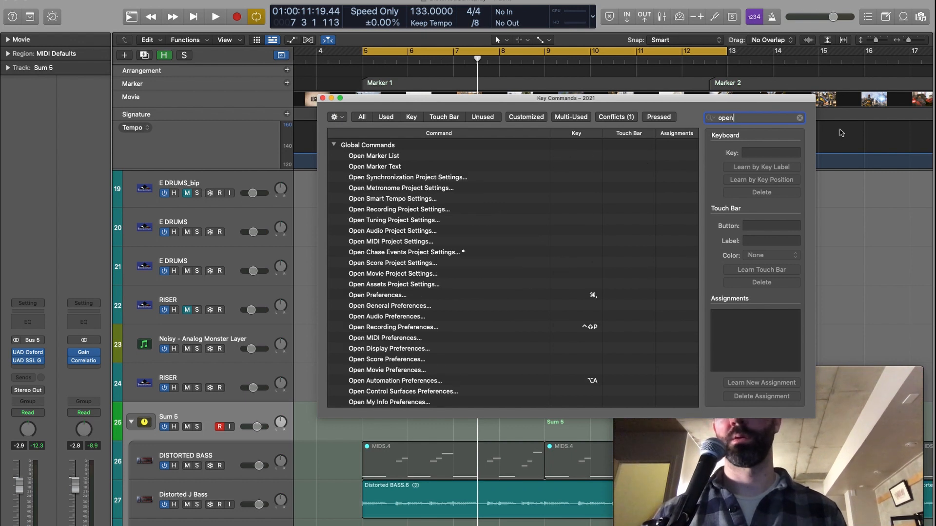
pyautogui.write('/close')
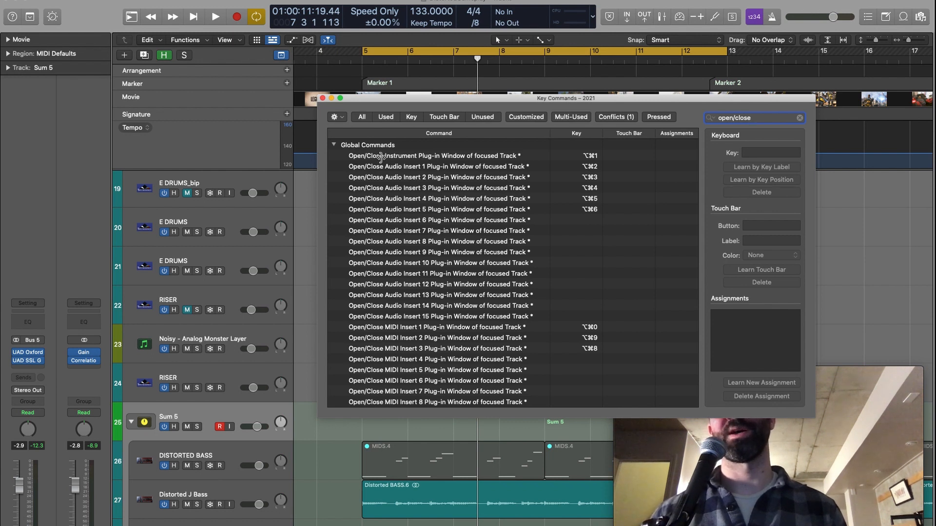
pyautogui.moveTo(629, 252)
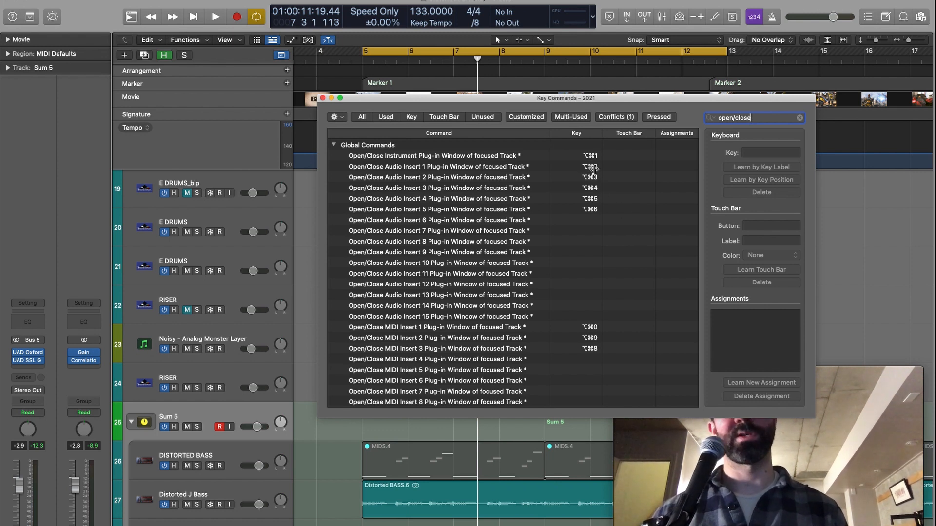
pyautogui.moveTo(424, 172)
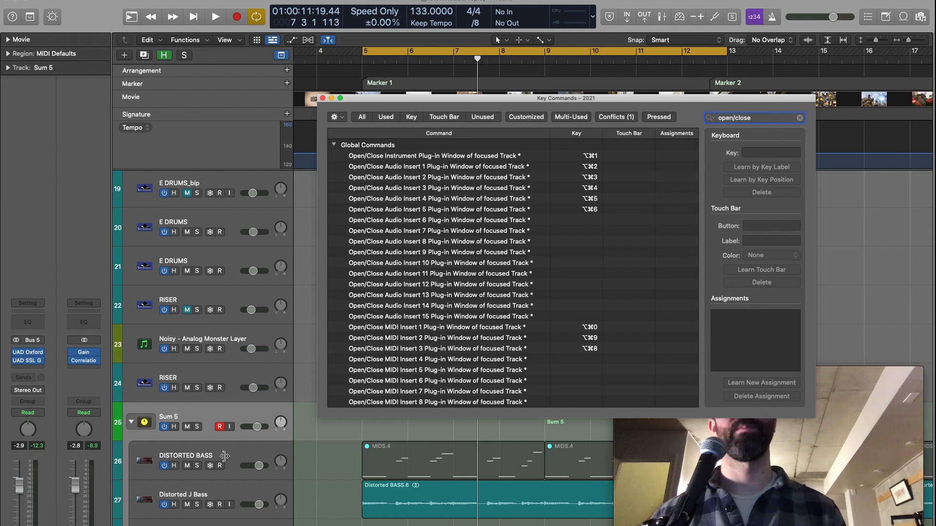
pyautogui.moveTo(233, 319)
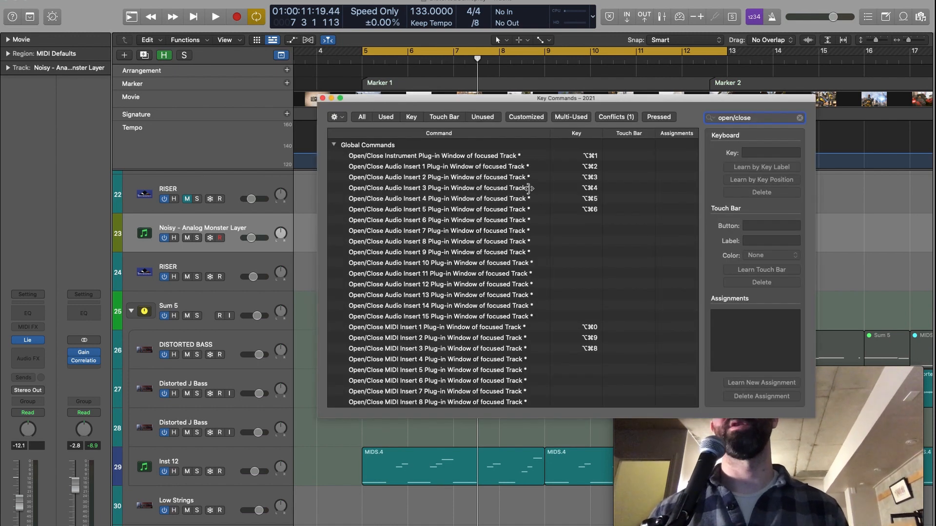
pyautogui.click(438, 166)
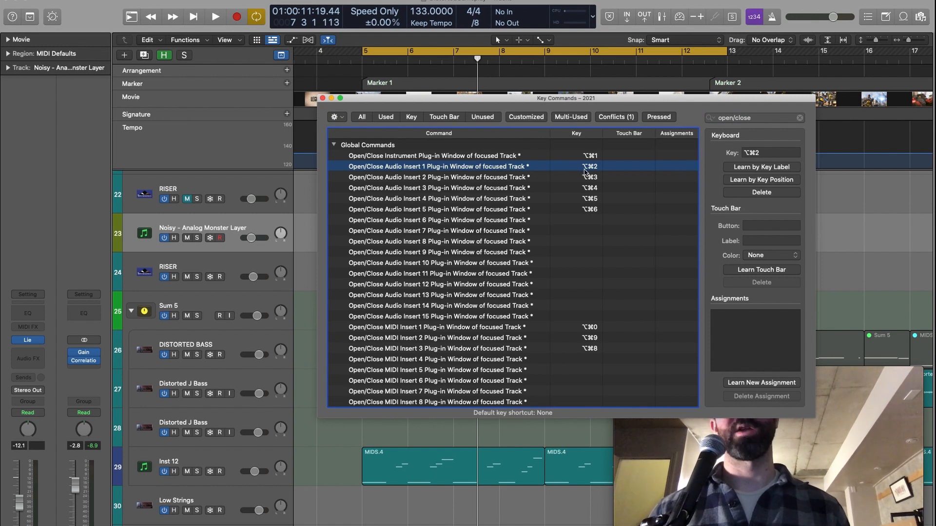
pyautogui.moveTo(480, 176)
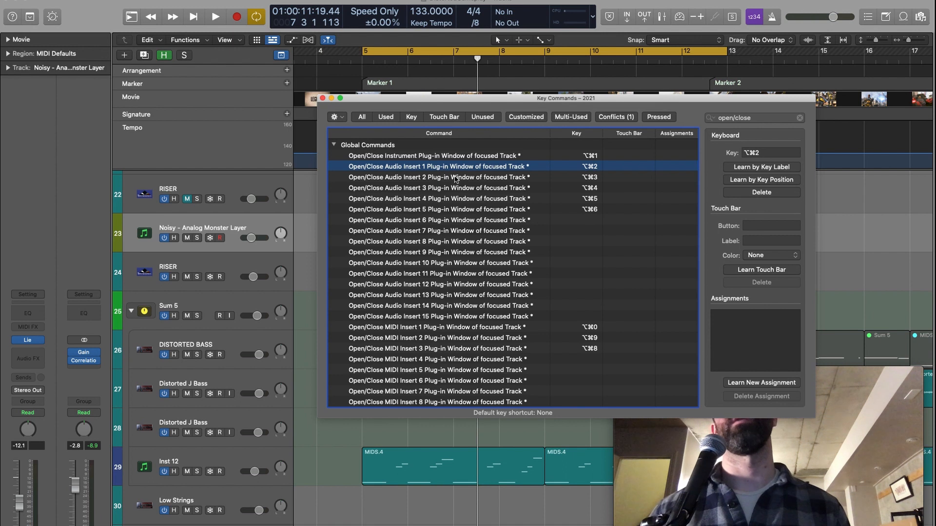
pyautogui.moveTo(530, 118)
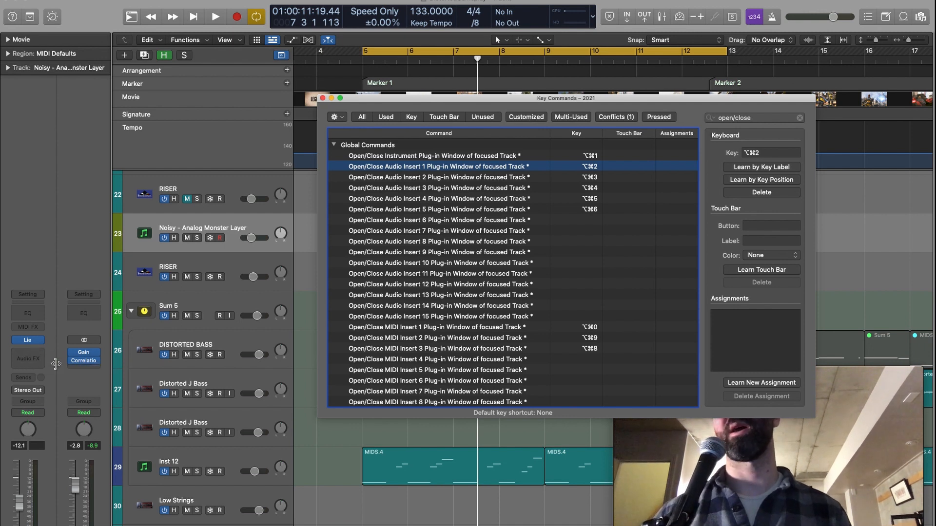
pyautogui.moveTo(594, 209)
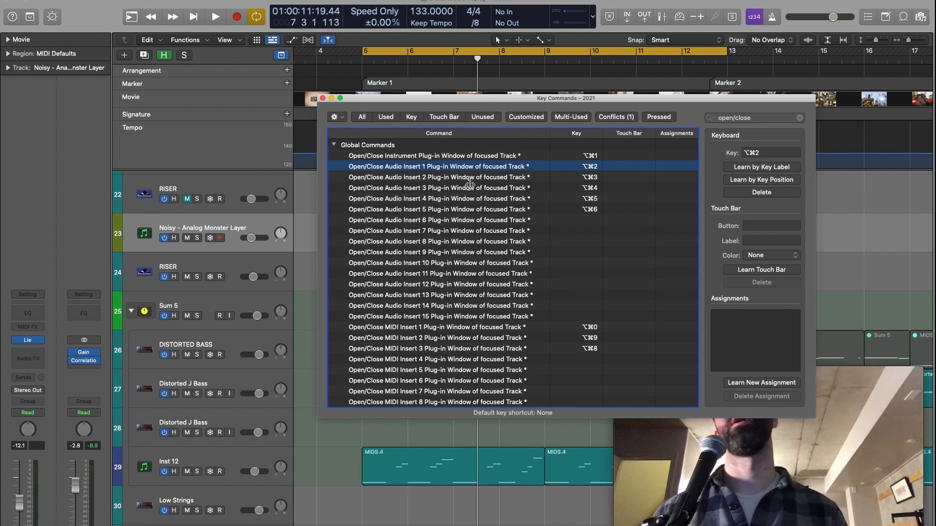
pyautogui.moveTo(430, 173)
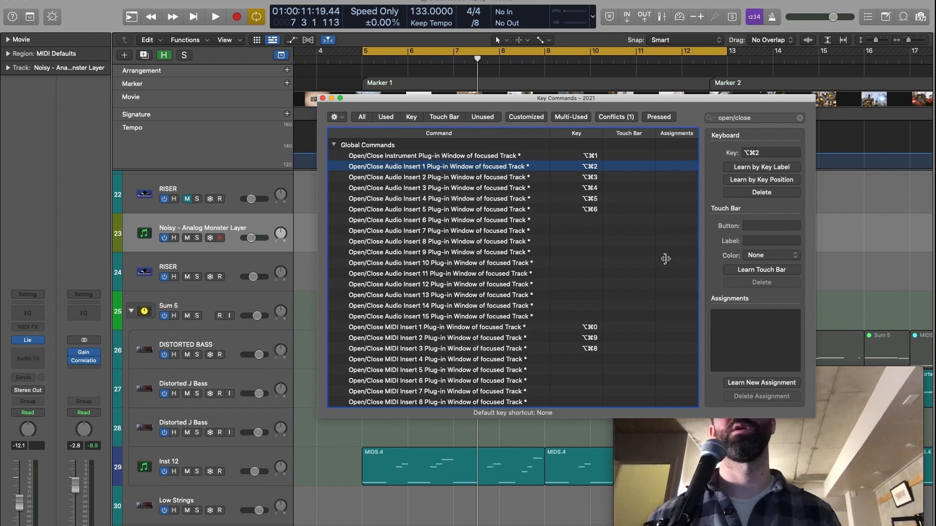
pyautogui.moveTo(436, 233)
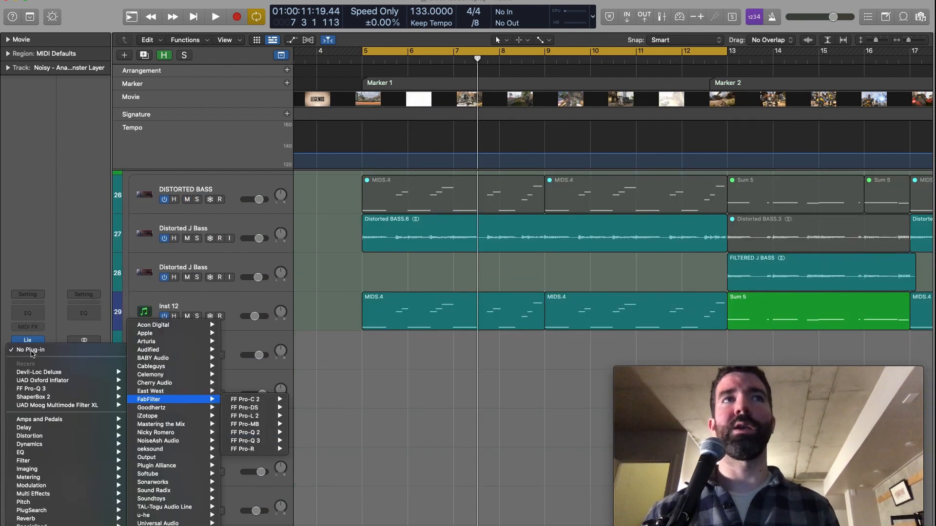
# Insert FF Pro-Q 3 into an empty Audio FX slot on Noisy - Analog Monster Layer
pyautogui.click(245, 441)
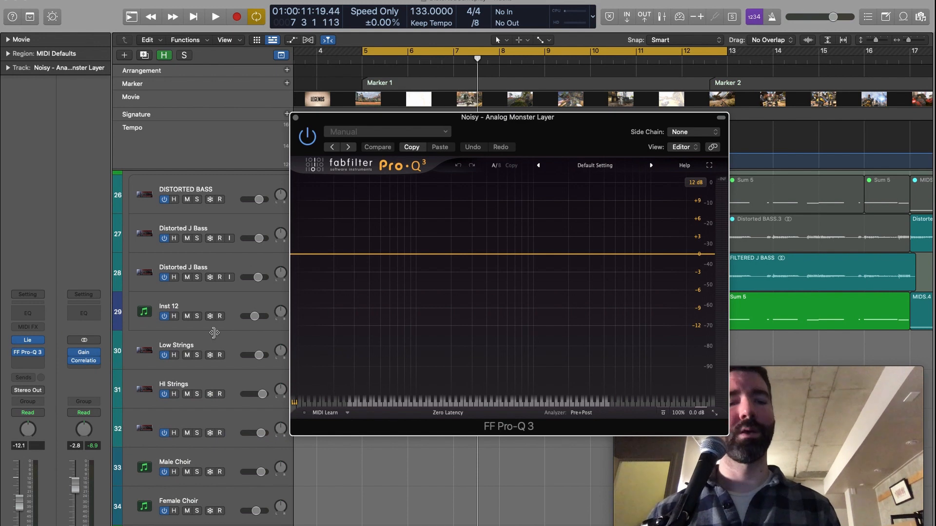
pyautogui.moveTo(150, 389)
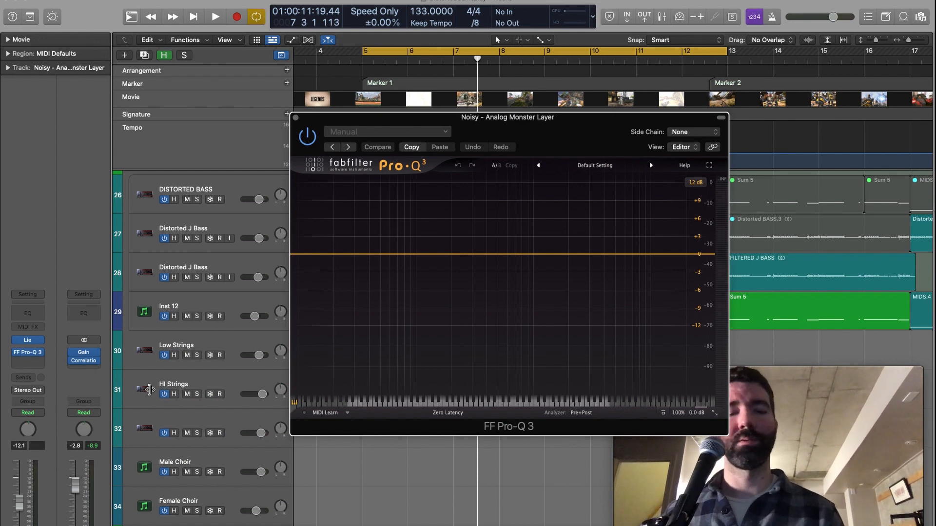
pyautogui.moveTo(144, 391)
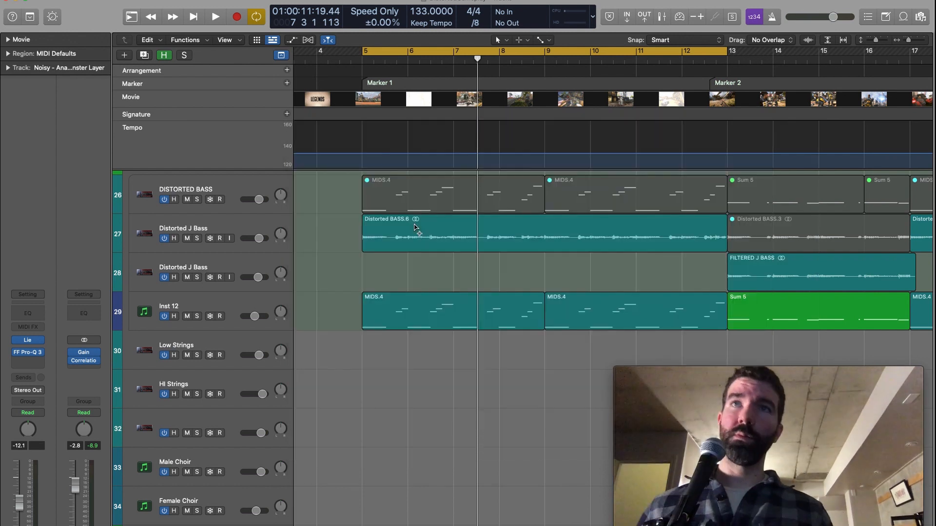
pyautogui.moveTo(496, 304)
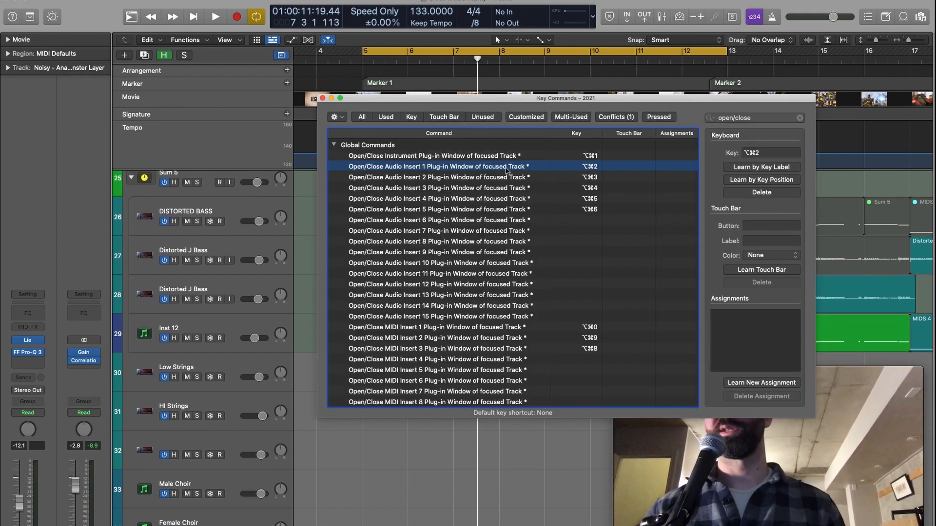
# Assign ⌥⌘1/⌥⌘2 to the instrument and Audio Insert 1 window commands, then close Key Commands
pyautogui.click(434, 156)
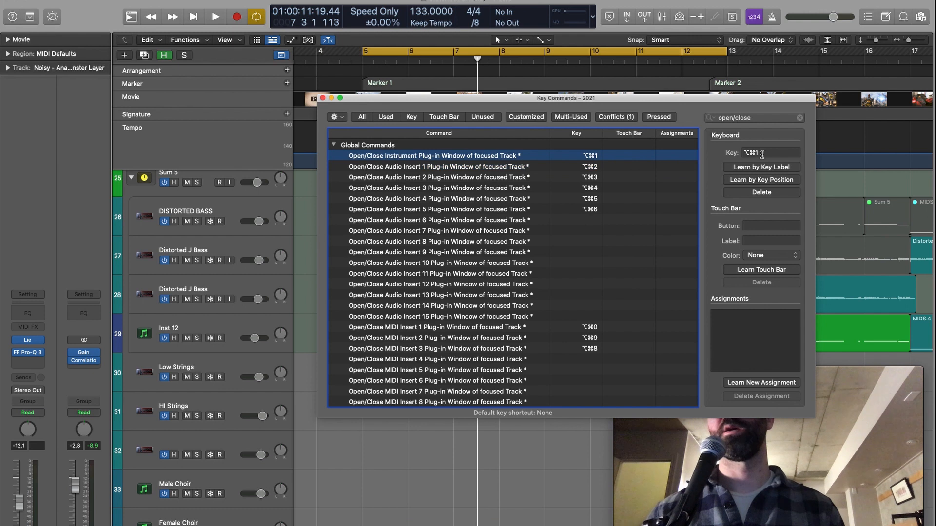
pyautogui.moveTo(761, 153)
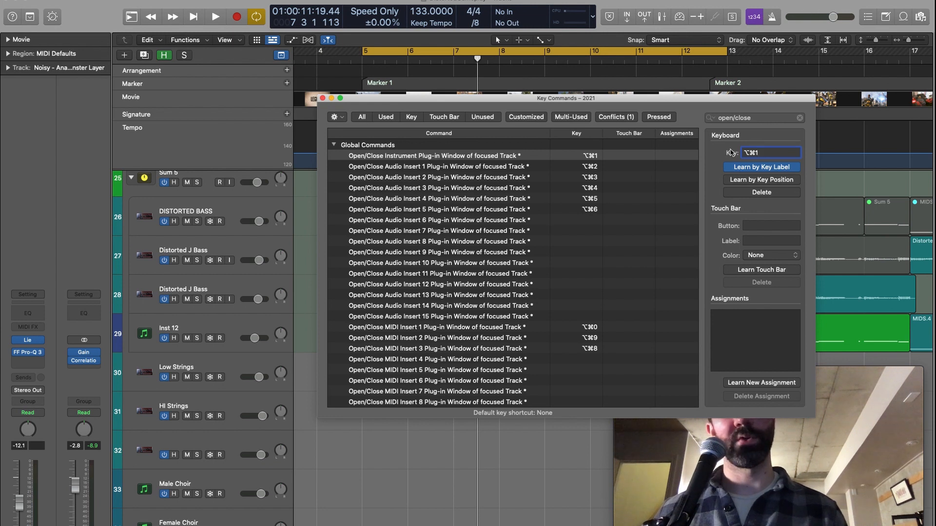
pyautogui.click(770, 152)
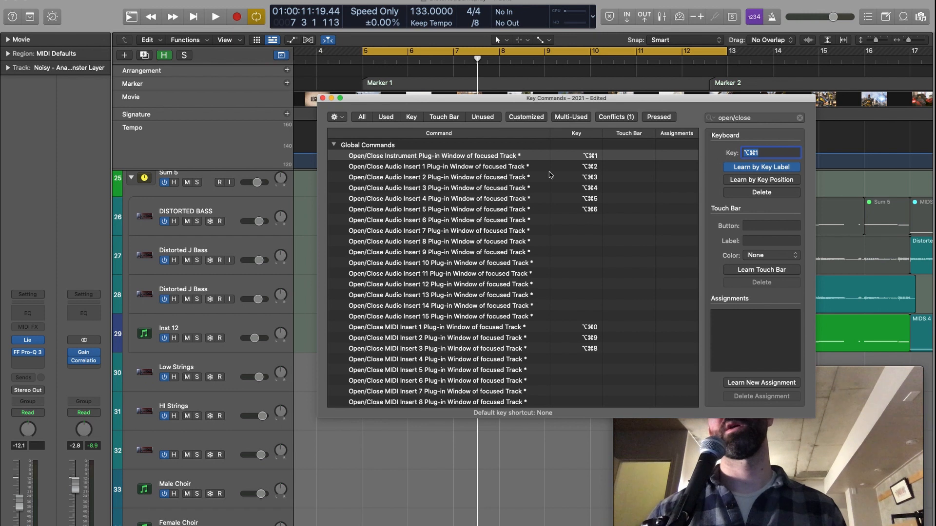
pyautogui.click(438, 165)
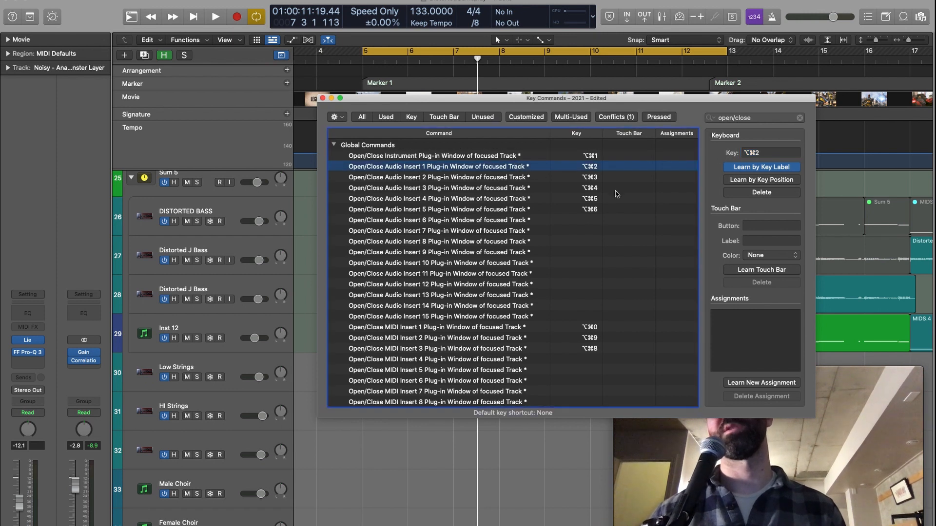
pyautogui.moveTo(739, 173)
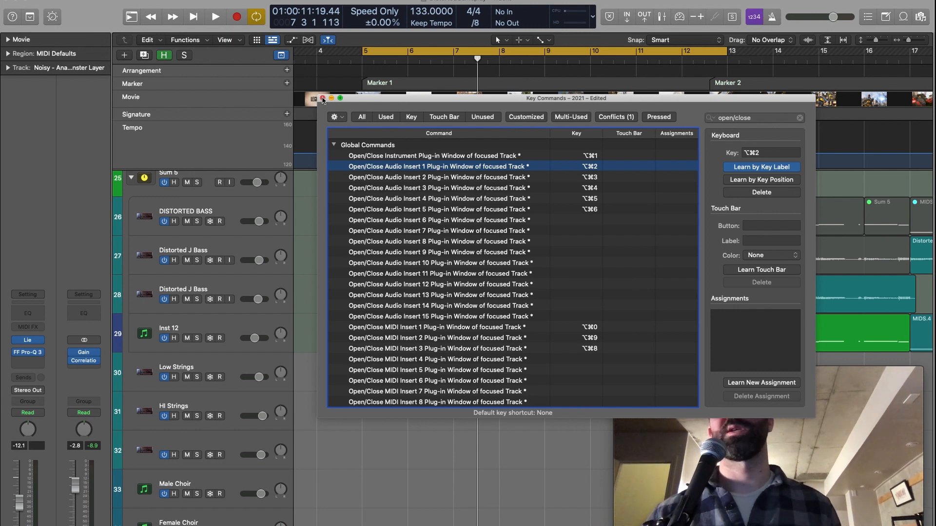
pyautogui.click(323, 98)
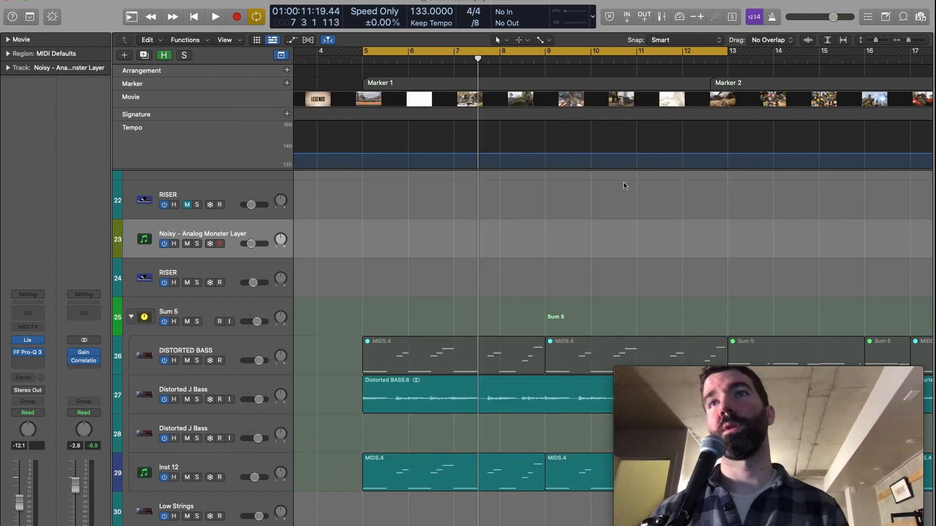
# Double-click in the track area and open a track's first insert plug-in
pyautogui.doubleClick(144, 239)
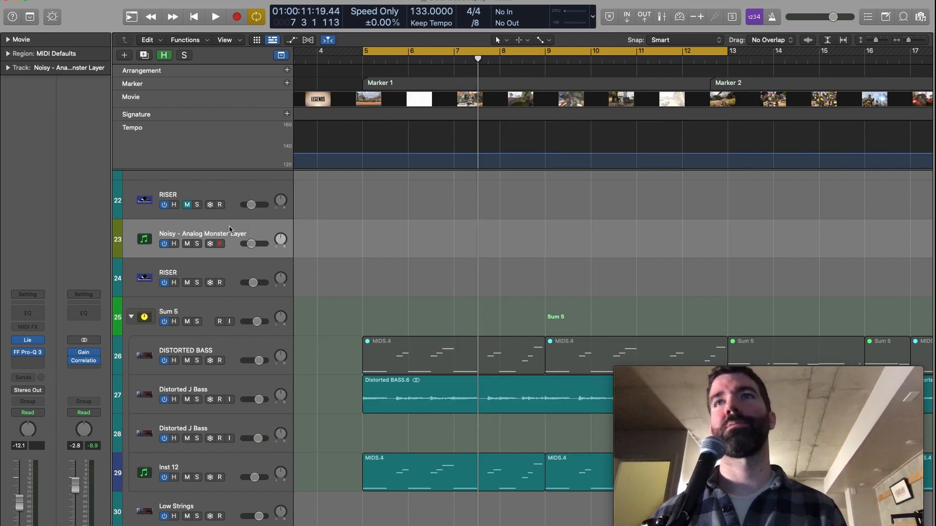
pyautogui.doubleClick(144, 240)
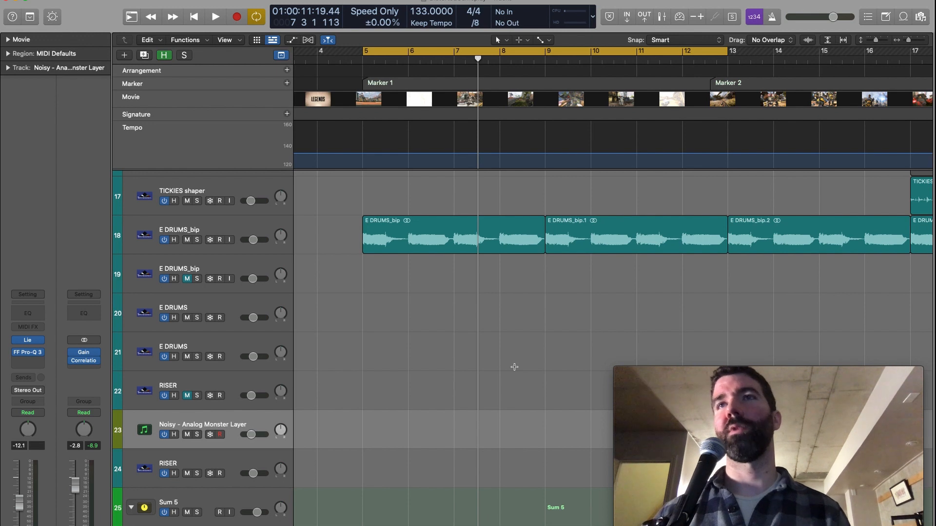
pyautogui.moveTo(556, 369)
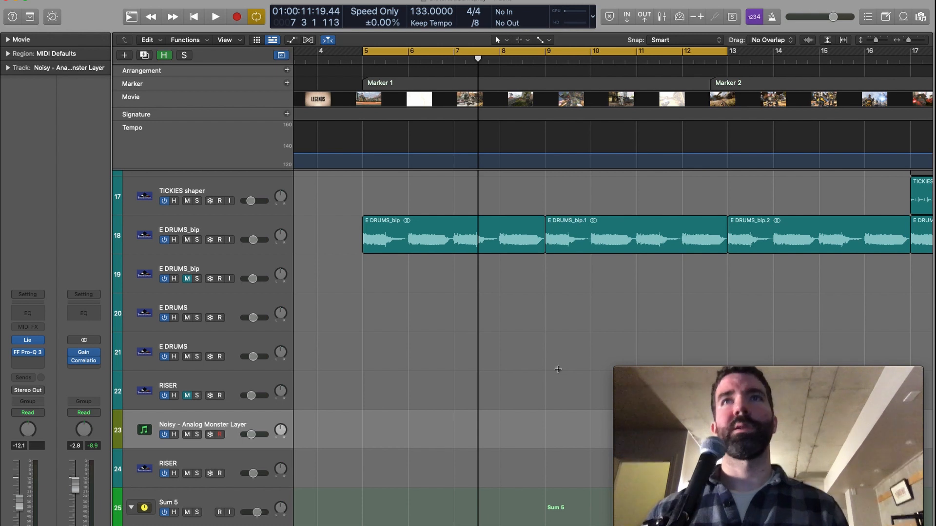
pyautogui.click(27, 352)
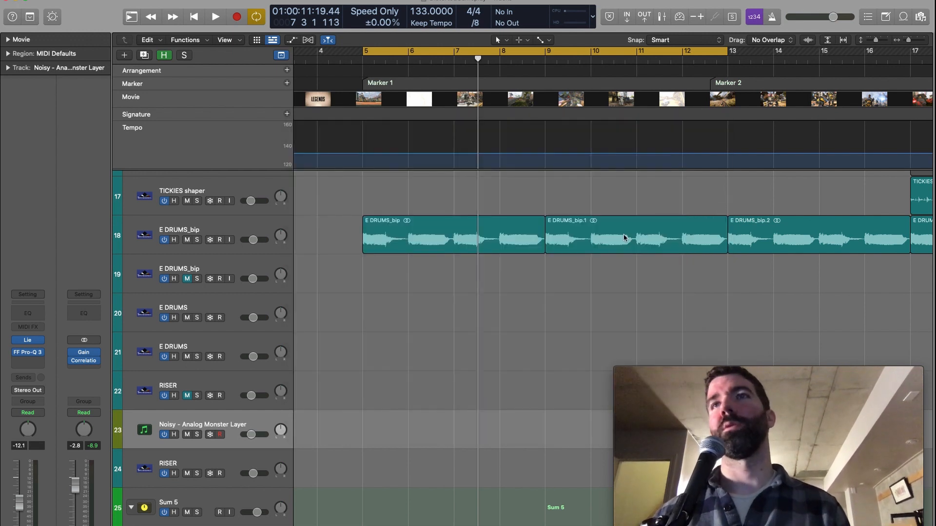
# Select the Edrums HIGHS track and open its first insert plug-in
pyautogui.scroll(3)
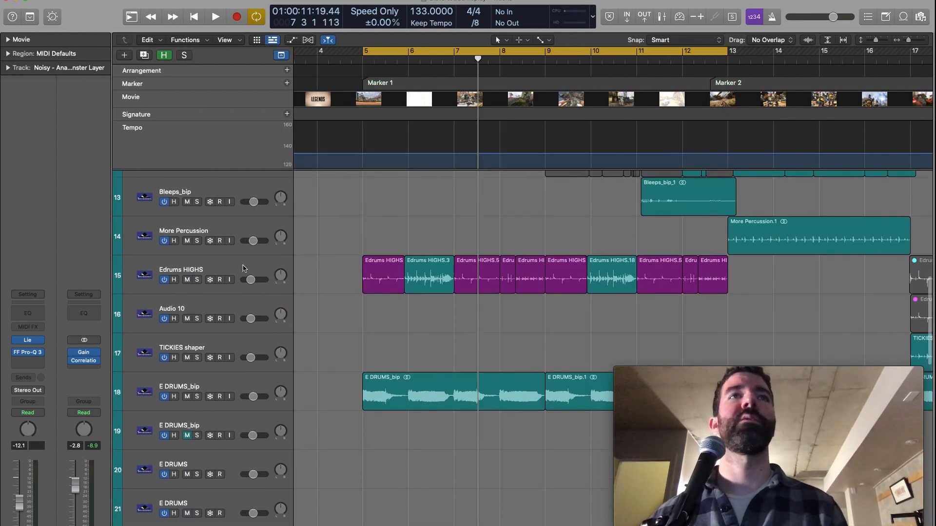
pyautogui.click(180, 269)
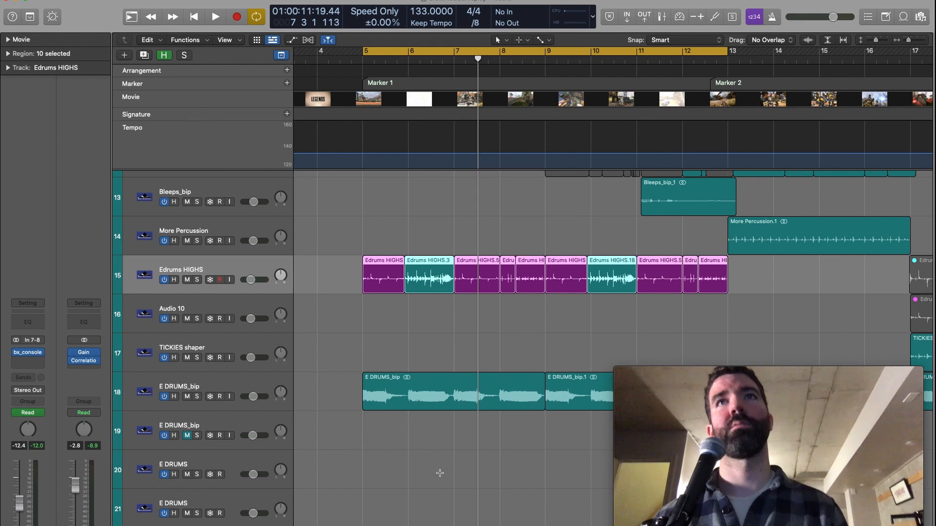
pyautogui.scroll(3)
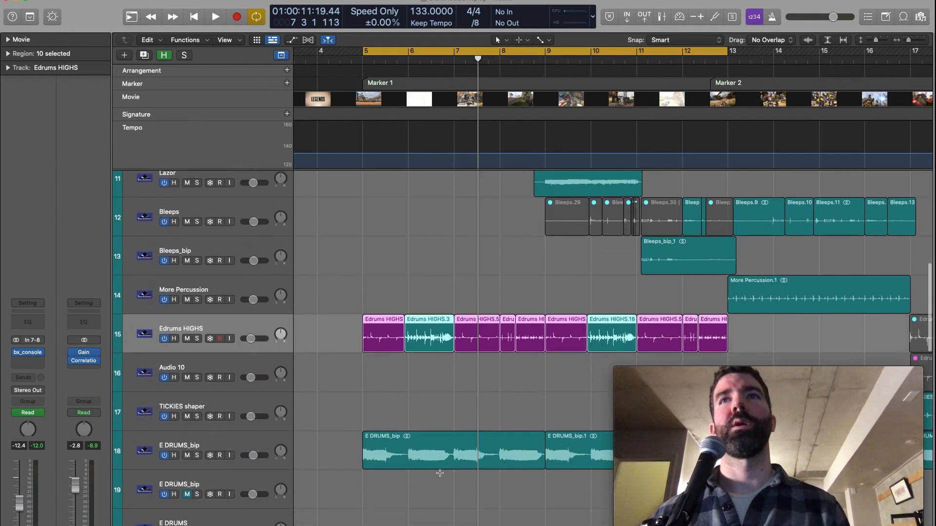
pyautogui.scroll(-3)
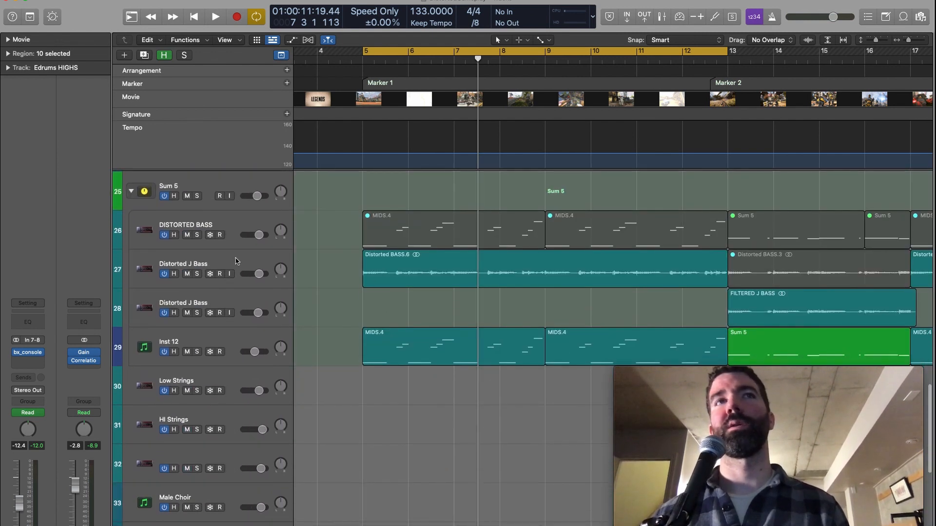
pyautogui.scroll(-3)
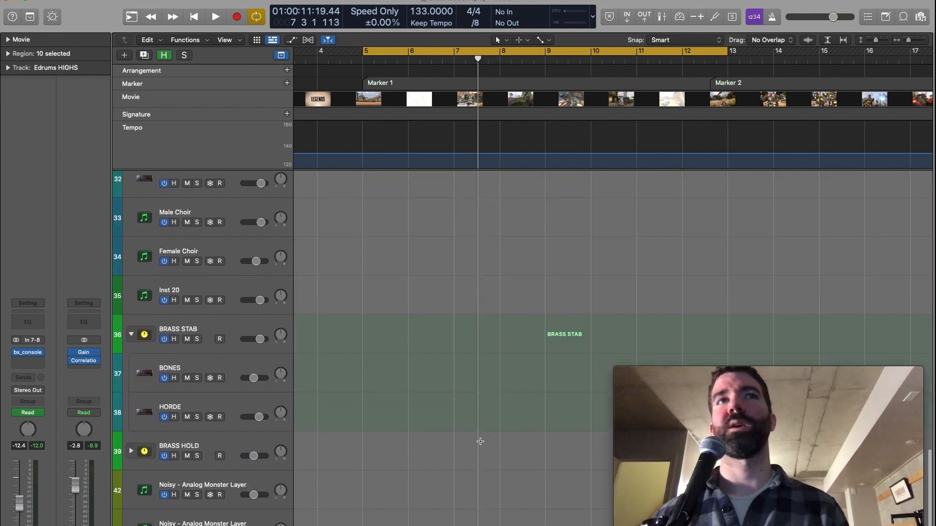
pyautogui.scroll(3)
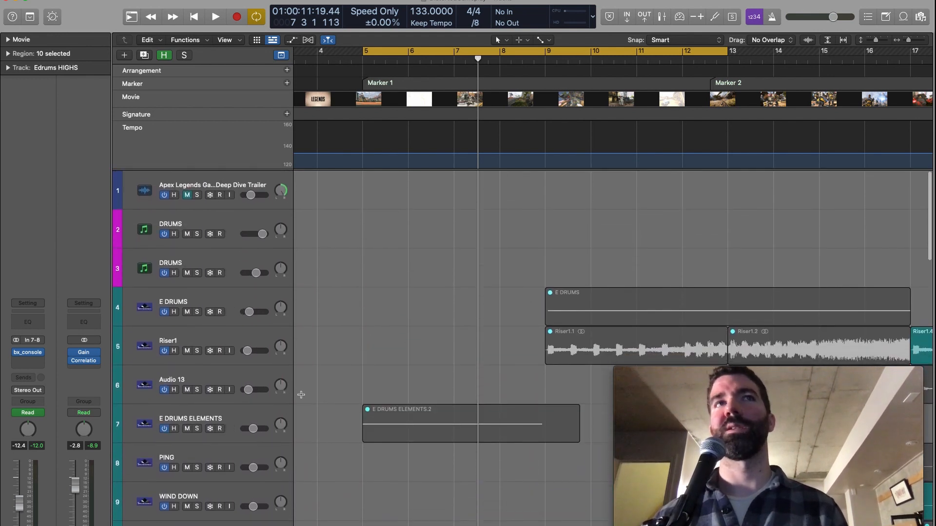
pyautogui.click(26, 352)
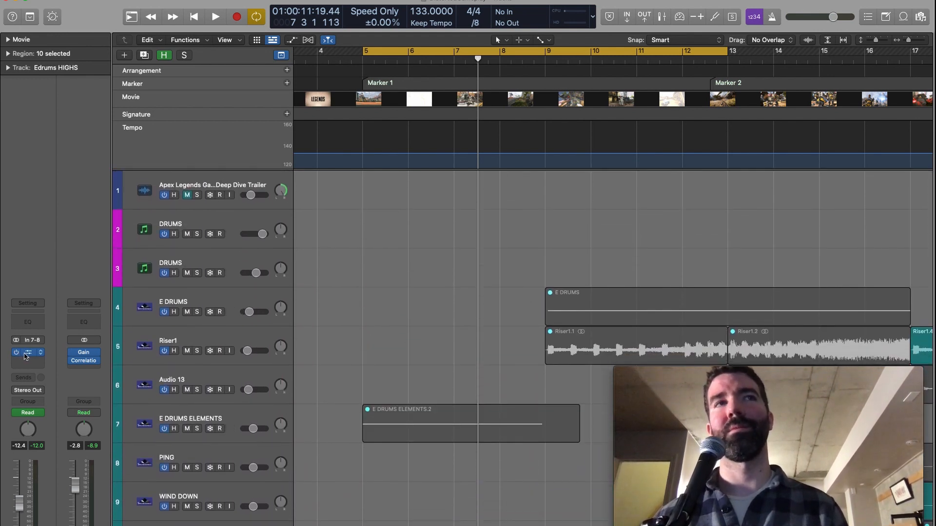
pyautogui.moveTo(26, 352)
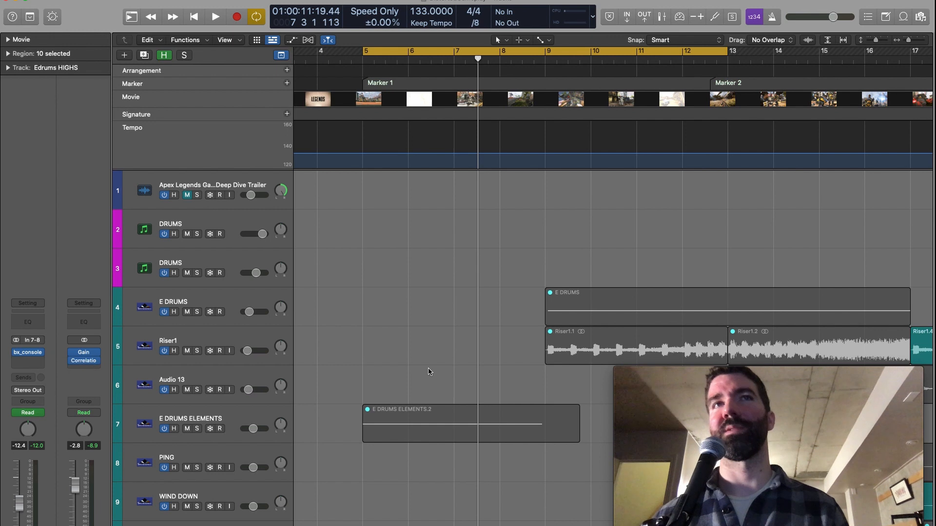
pyautogui.moveTo(272, 282)
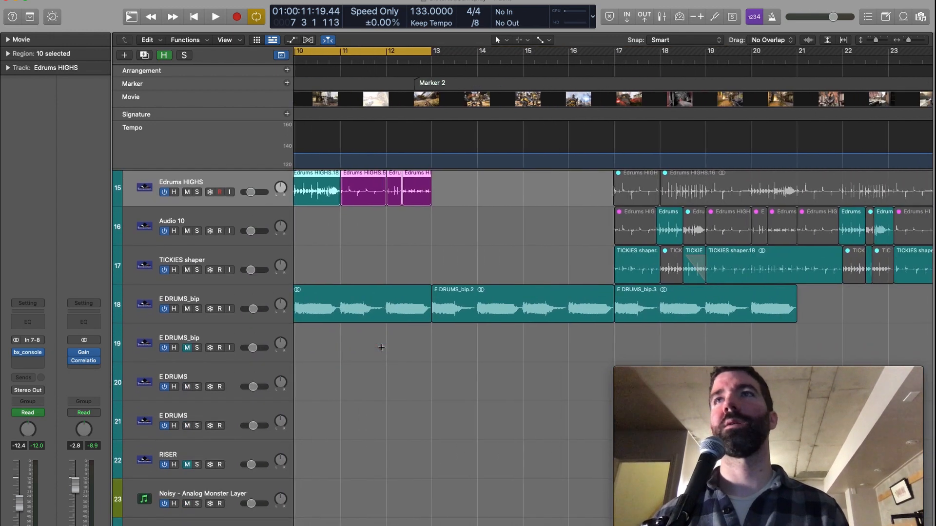
pyautogui.hscroll(3)
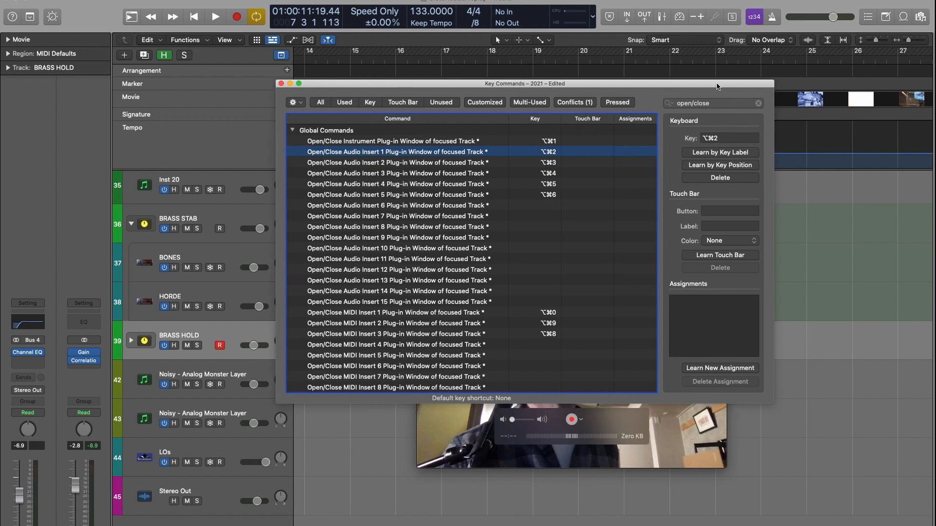
# Clear the open/close key command filter and choose Save As from the gear menu
pyautogui.click(758, 104)
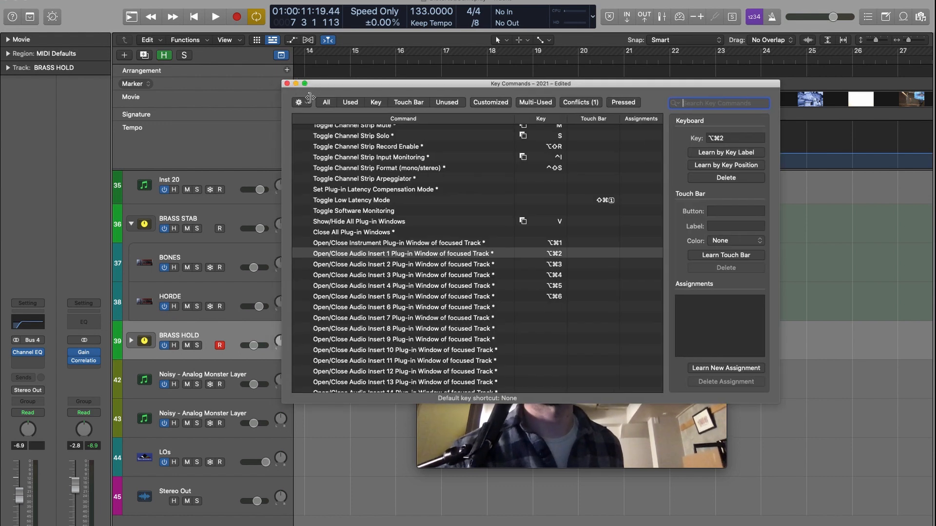
pyautogui.click(299, 102)
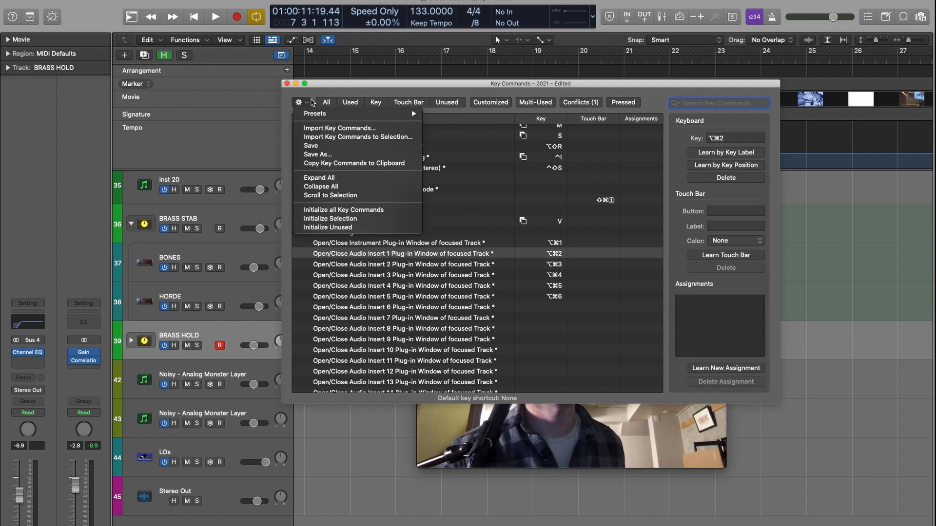
pyautogui.moveTo(319, 154)
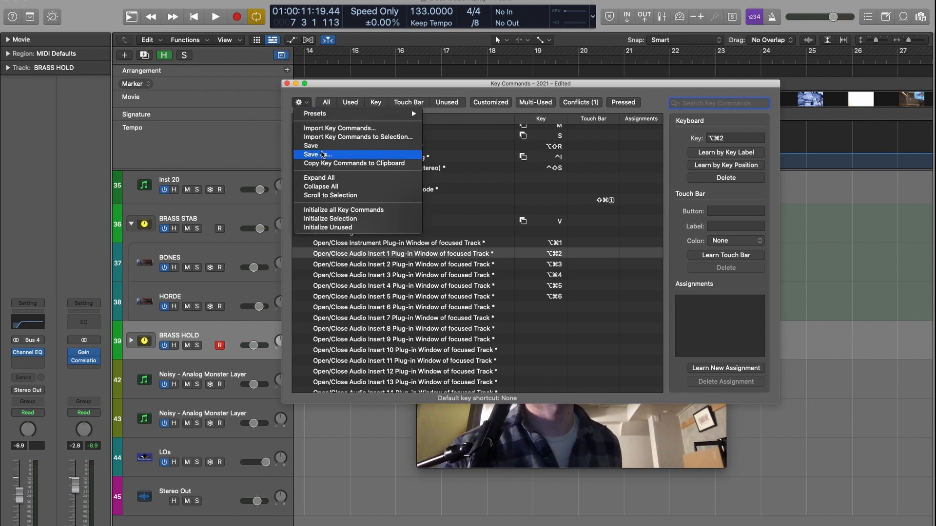
pyautogui.click(318, 154)
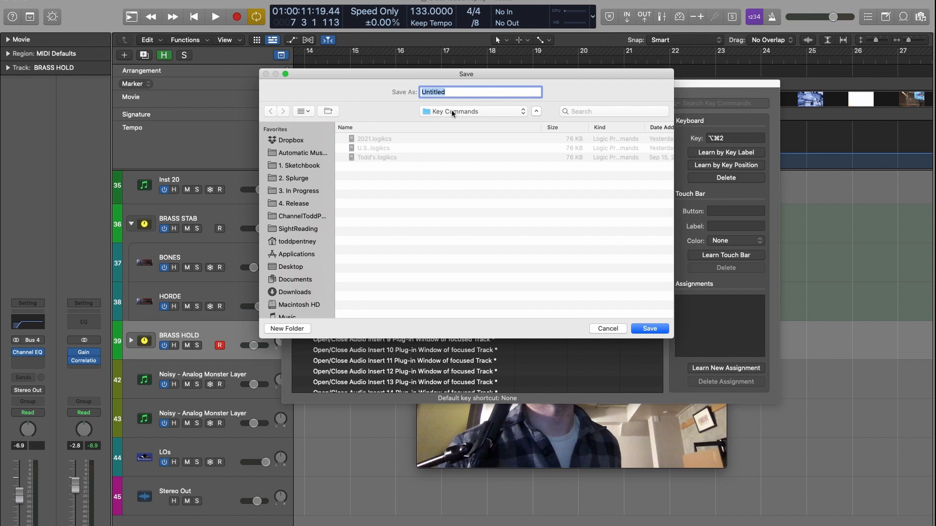
pyautogui.click(471, 112)
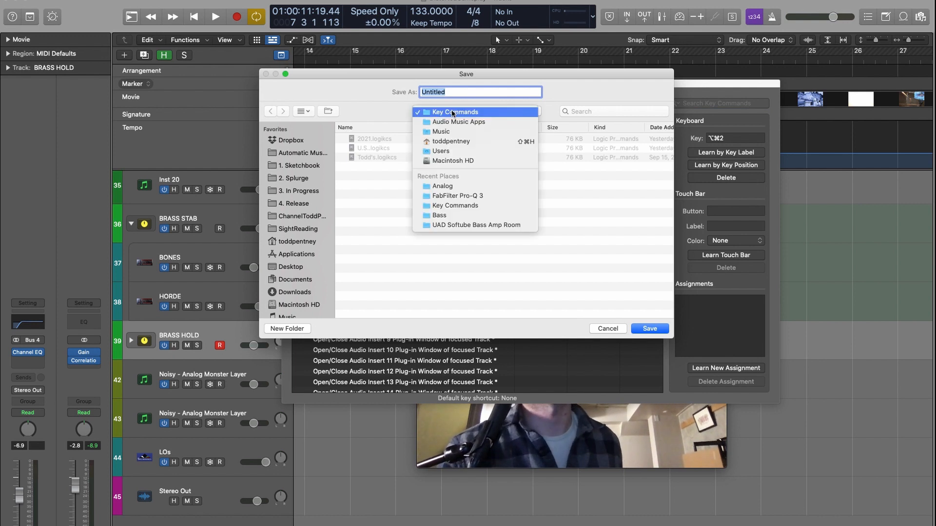
pyautogui.moveTo(450, 141)
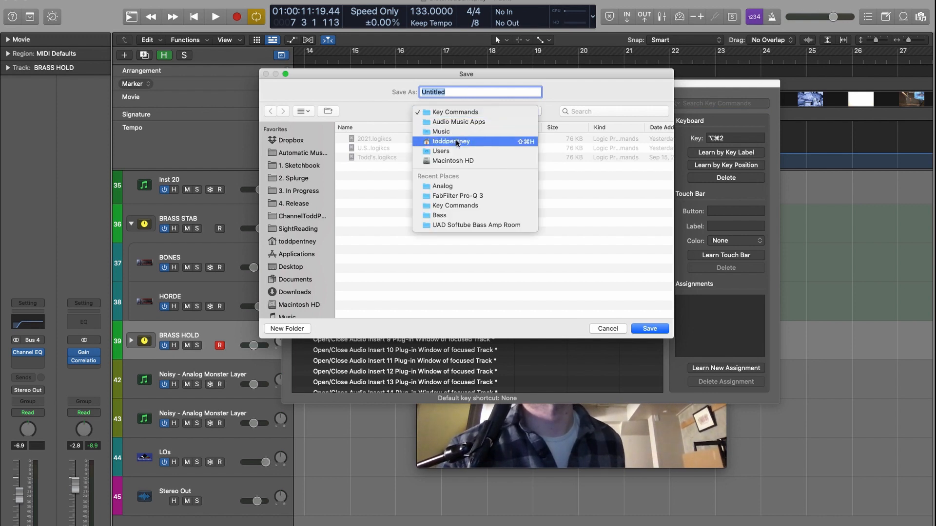
pyautogui.moveTo(457, 121)
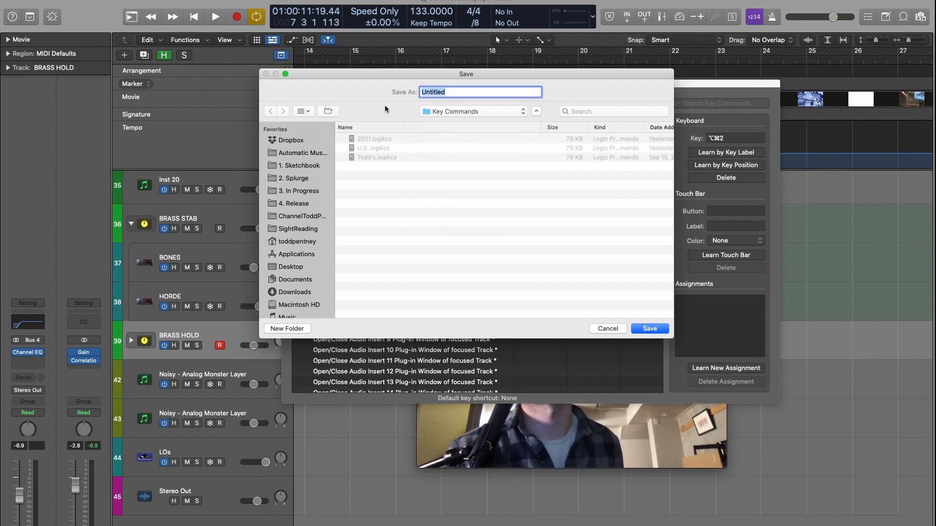
pyautogui.moveTo(613, 314)
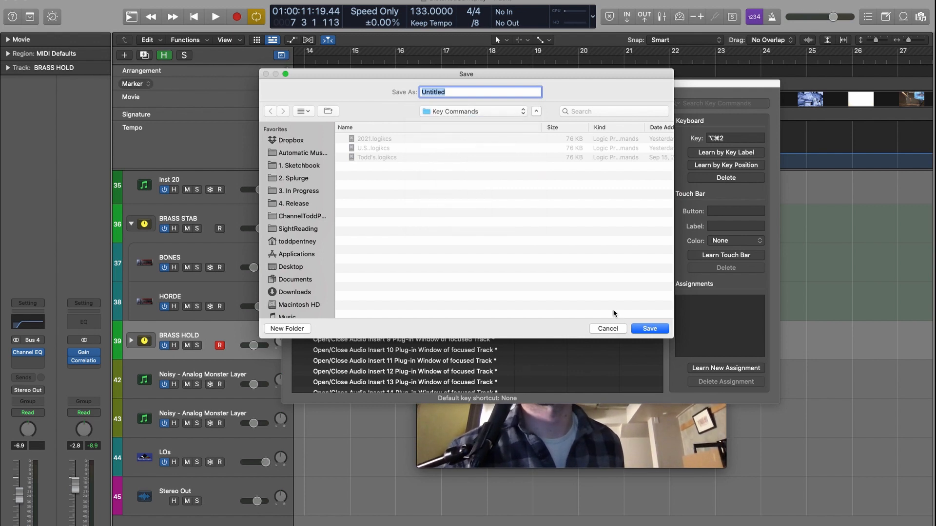